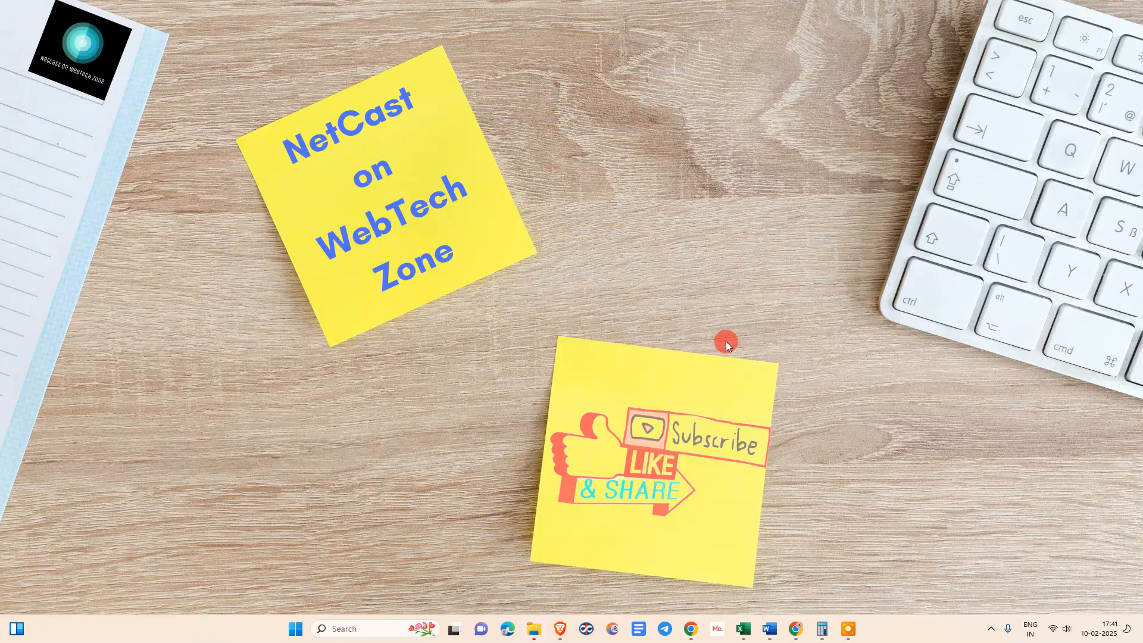
mouse_move(568, 248)
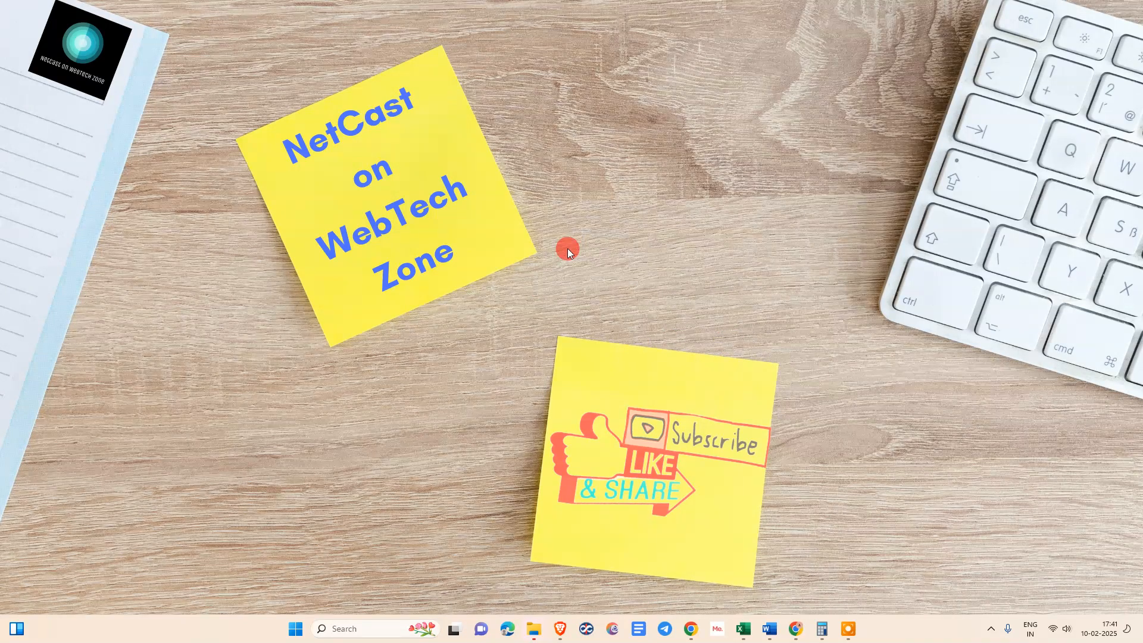
- Refresh the desktop and reload the Gemini page
right_click(568, 247)
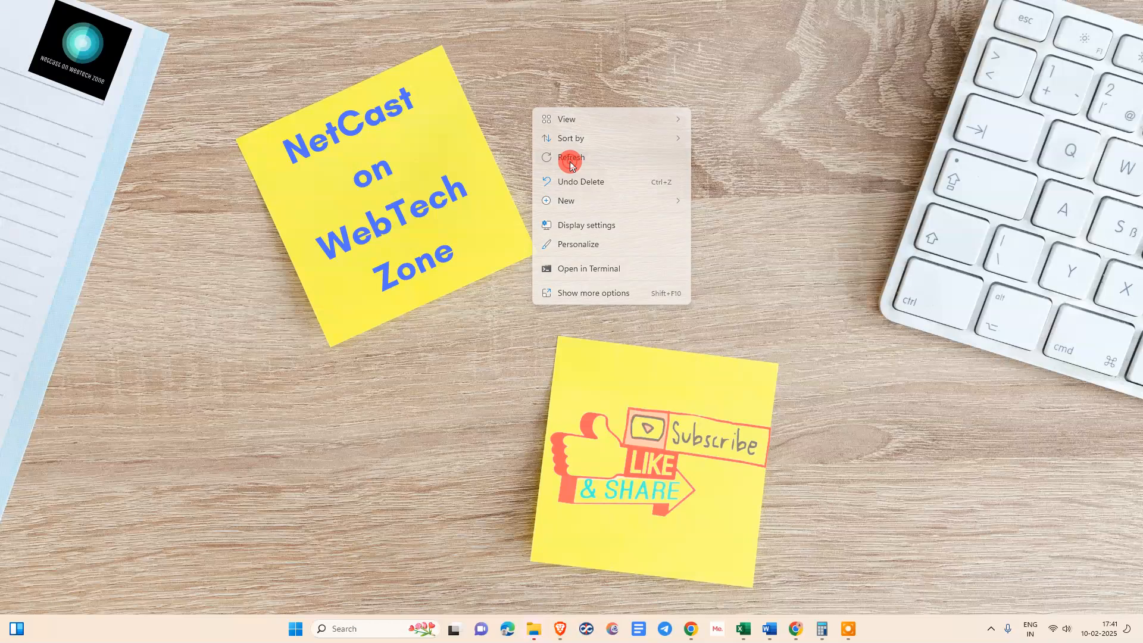
click(571, 157)
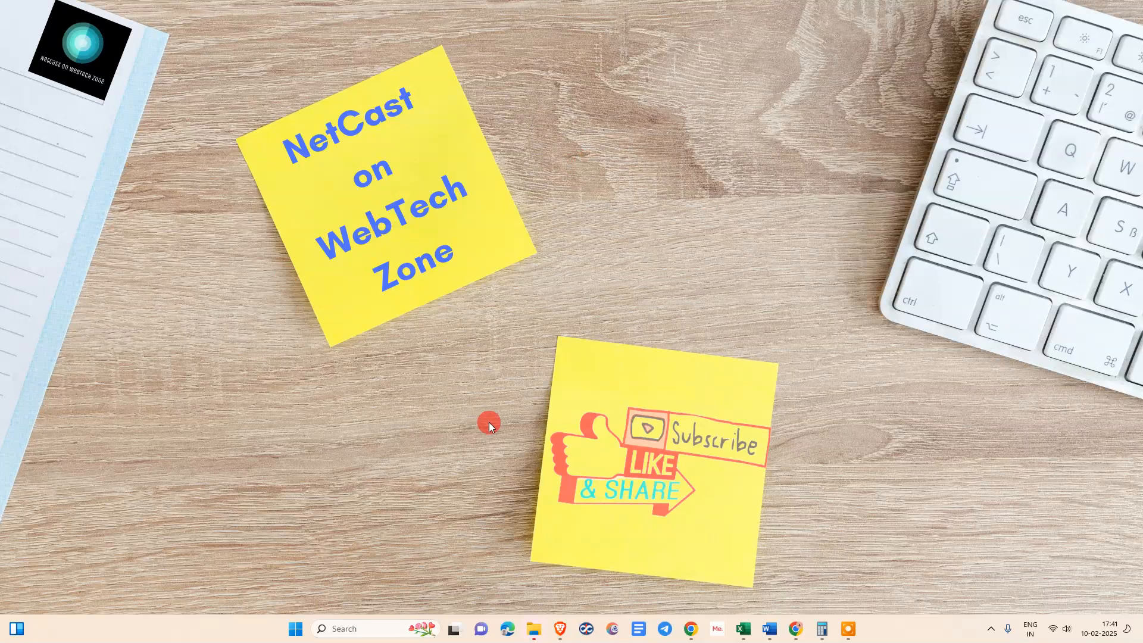
mouse_move(576, 302)
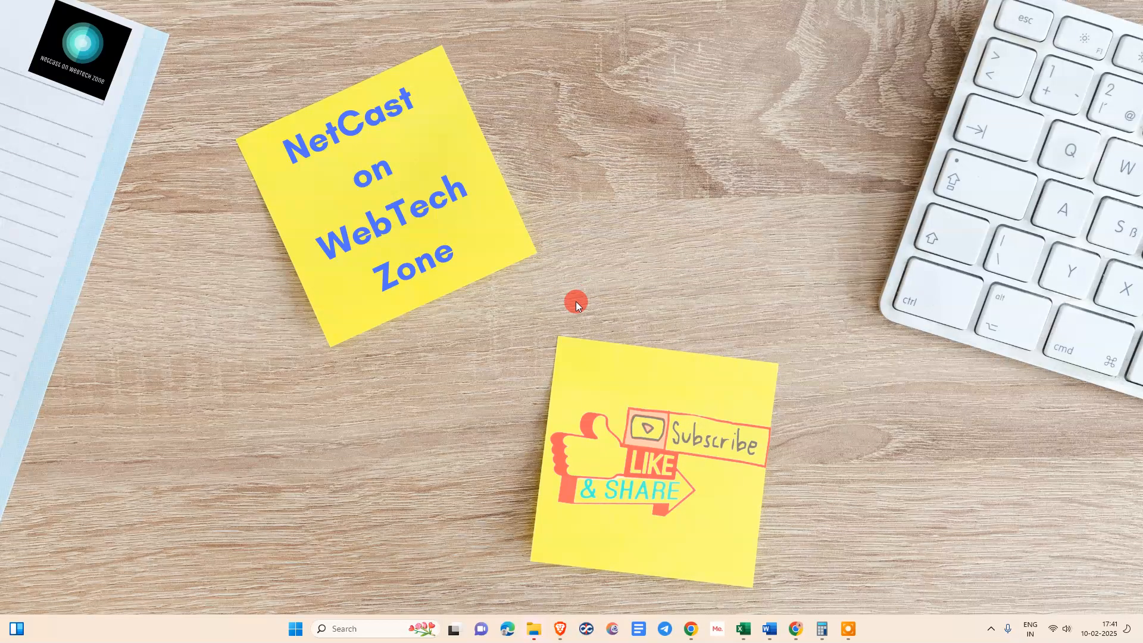
mouse_move(631, 190)
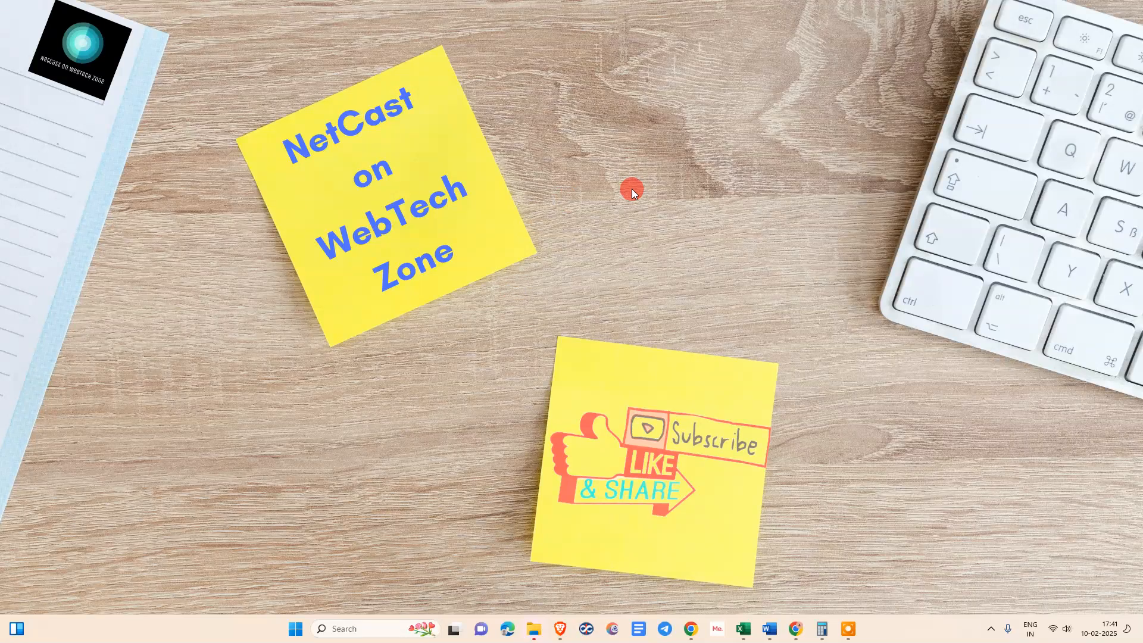
mouse_move(653, 163)
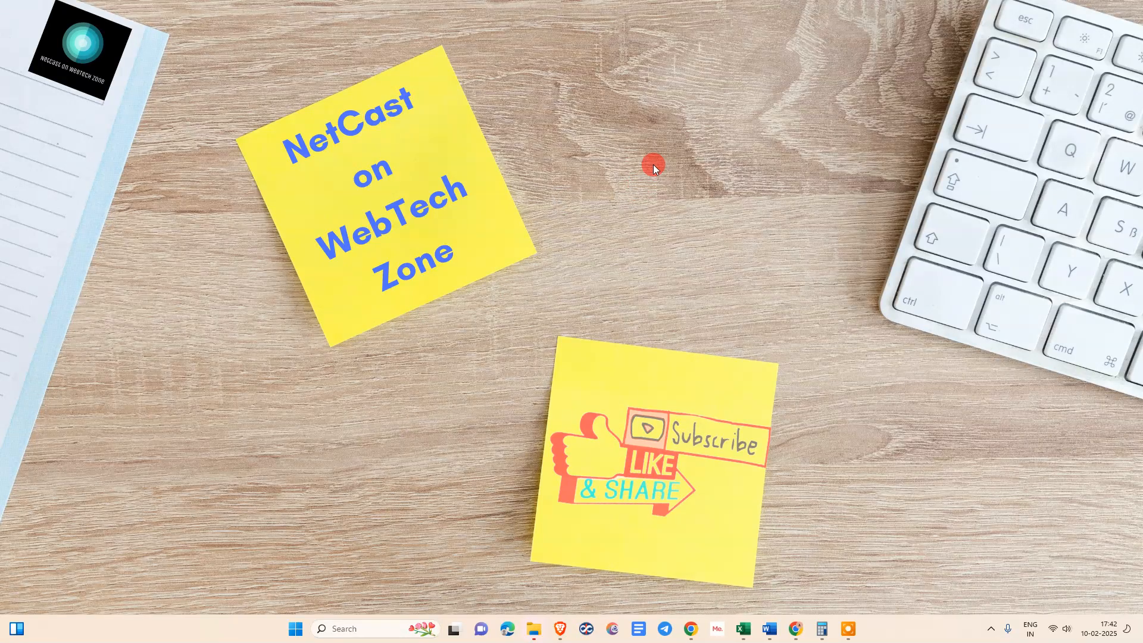
mouse_move(570, 181)
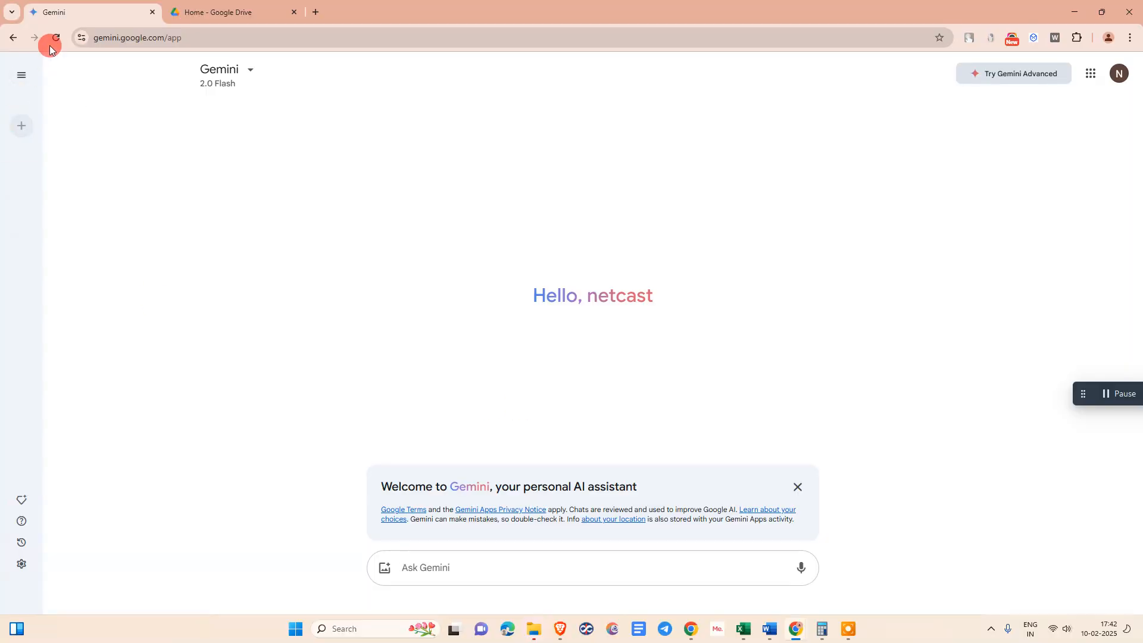
mouse_move(55, 38)
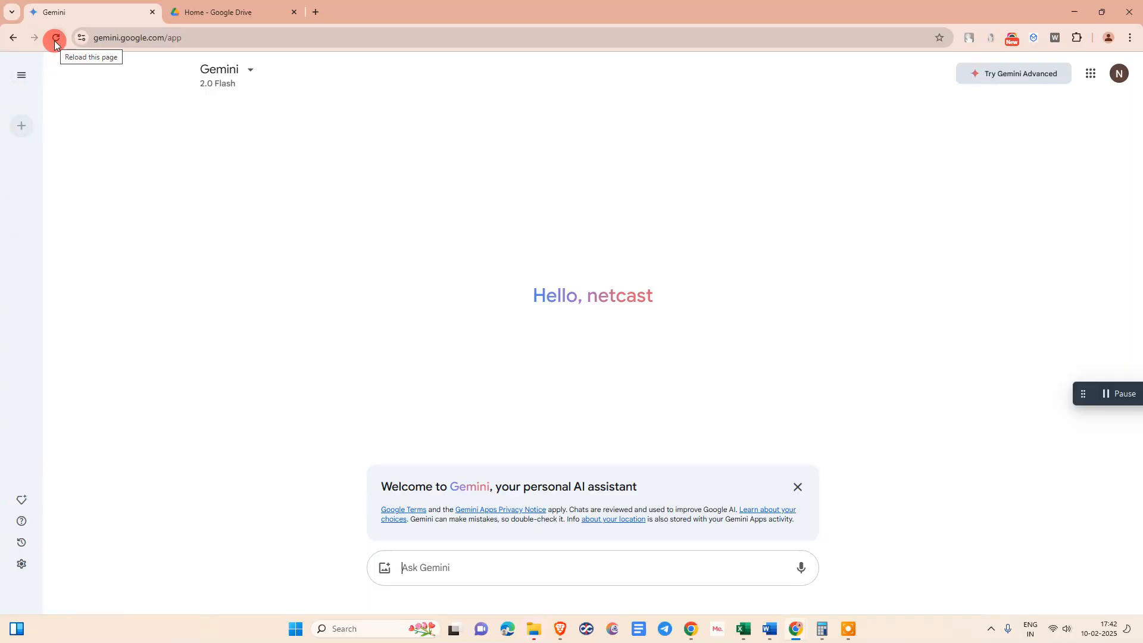
click(54, 38)
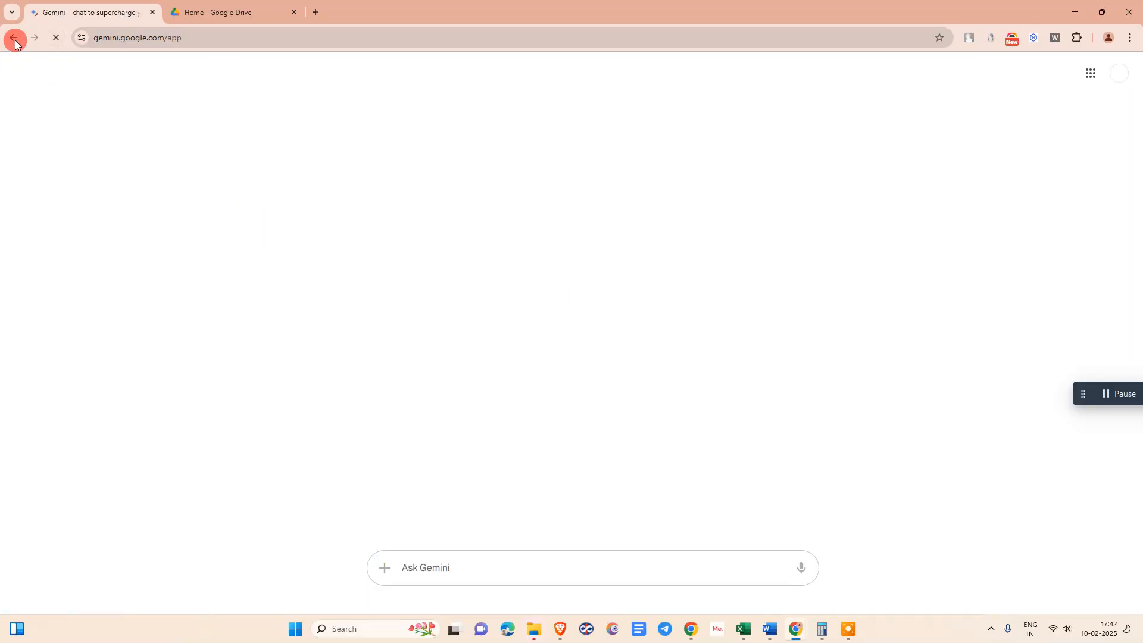
click(13, 37)
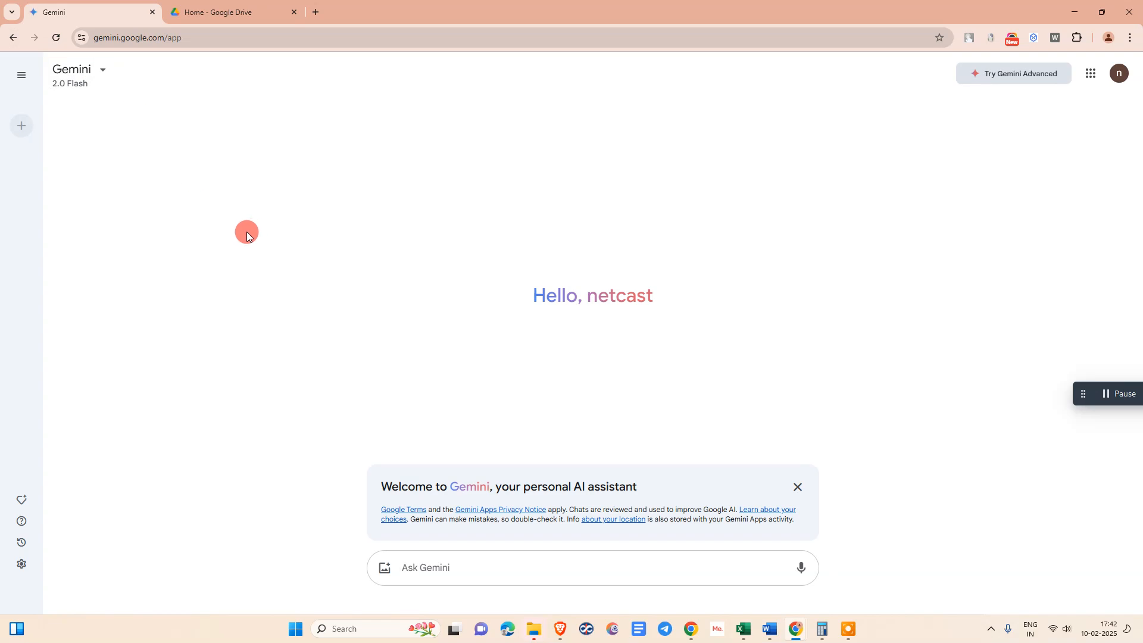
mouse_move(550, 386)
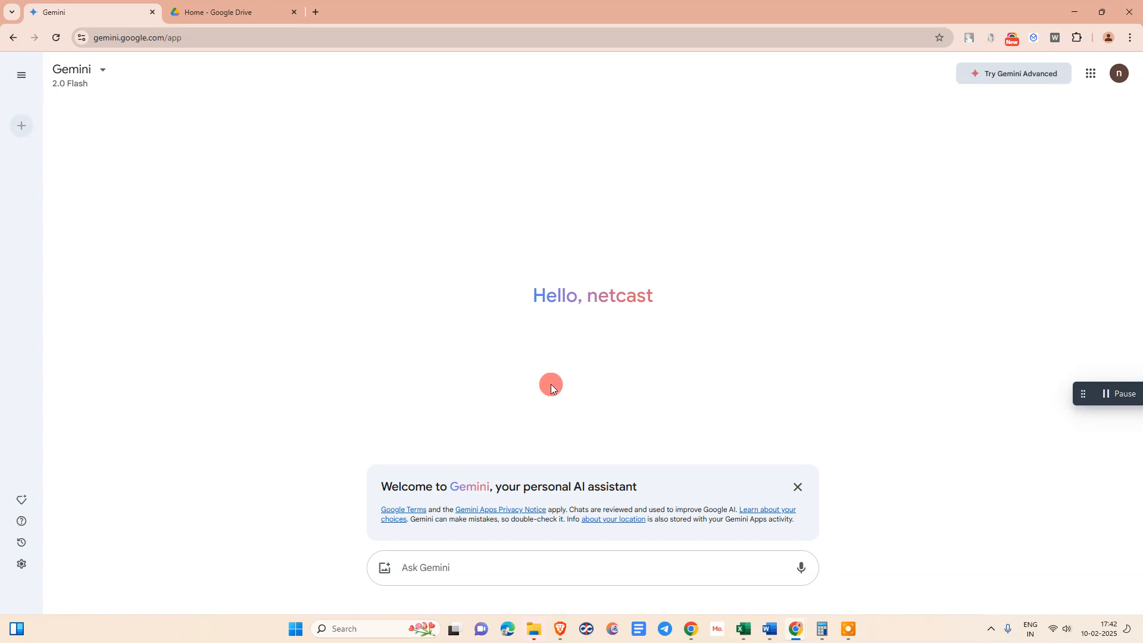
mouse_move(135, 294)
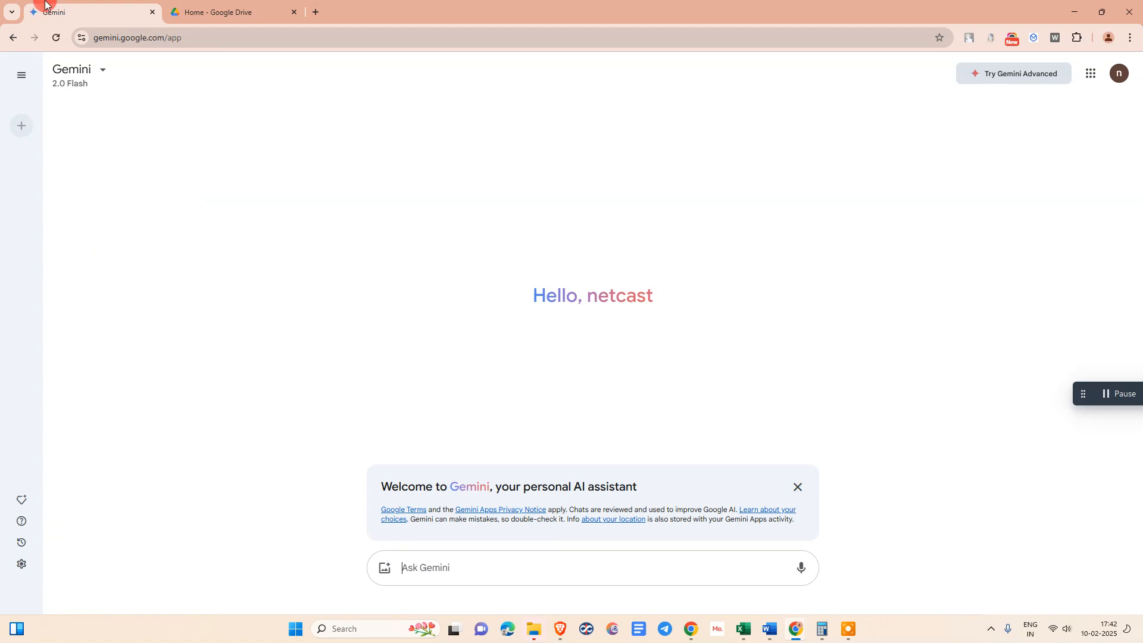
- In Settings > Extensions, toggle Google Workspace off and back on
click(51, 567)
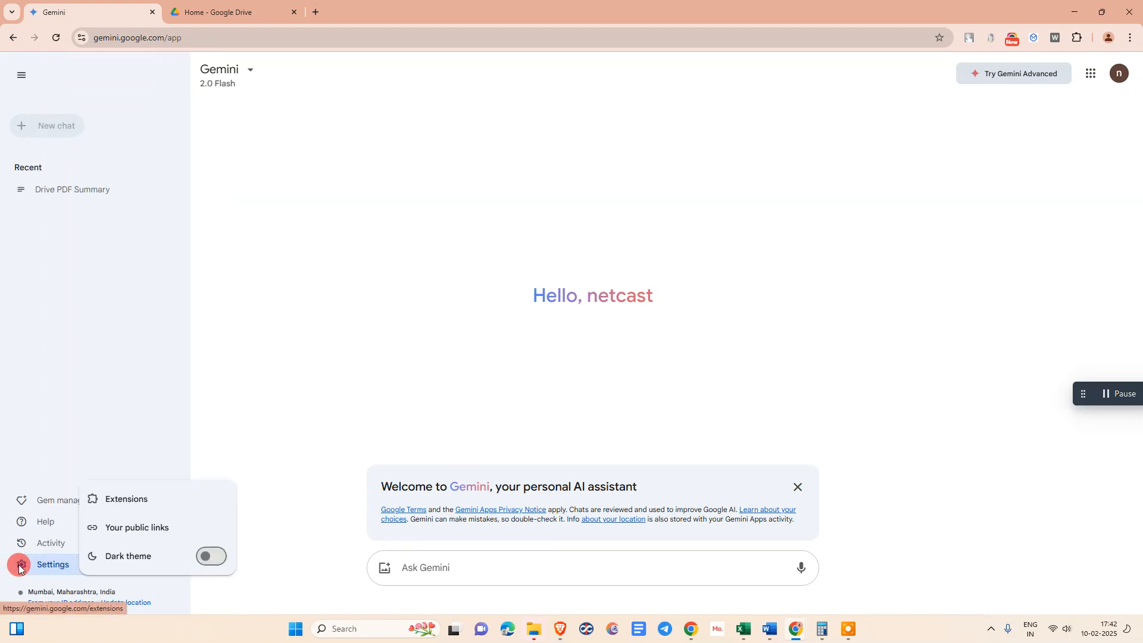
click(125, 499)
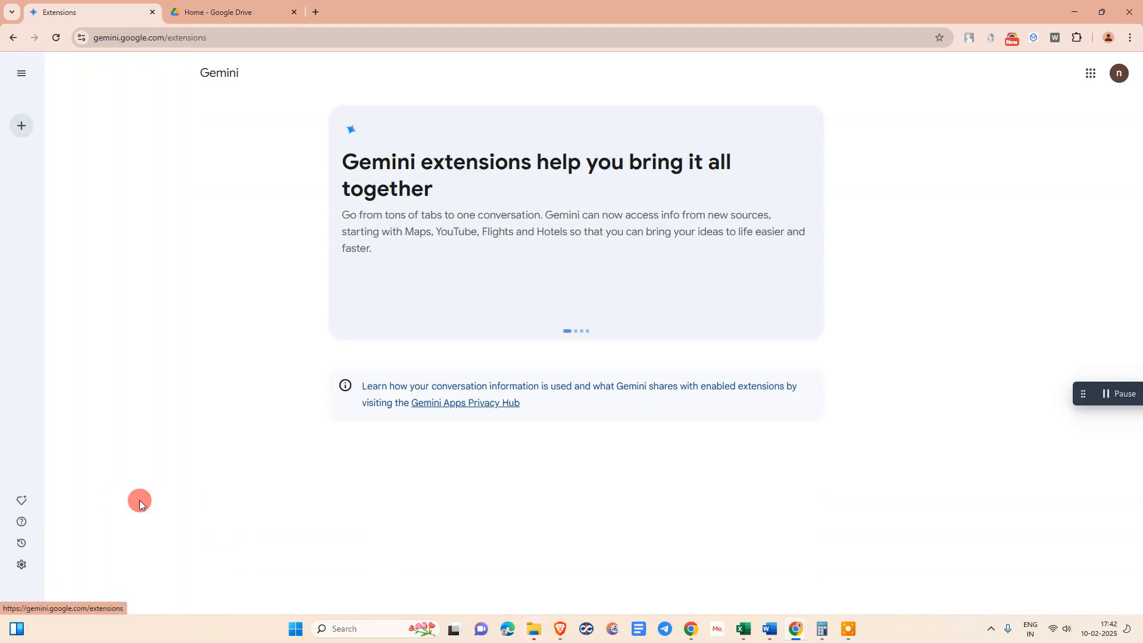
scroll(down, 3)
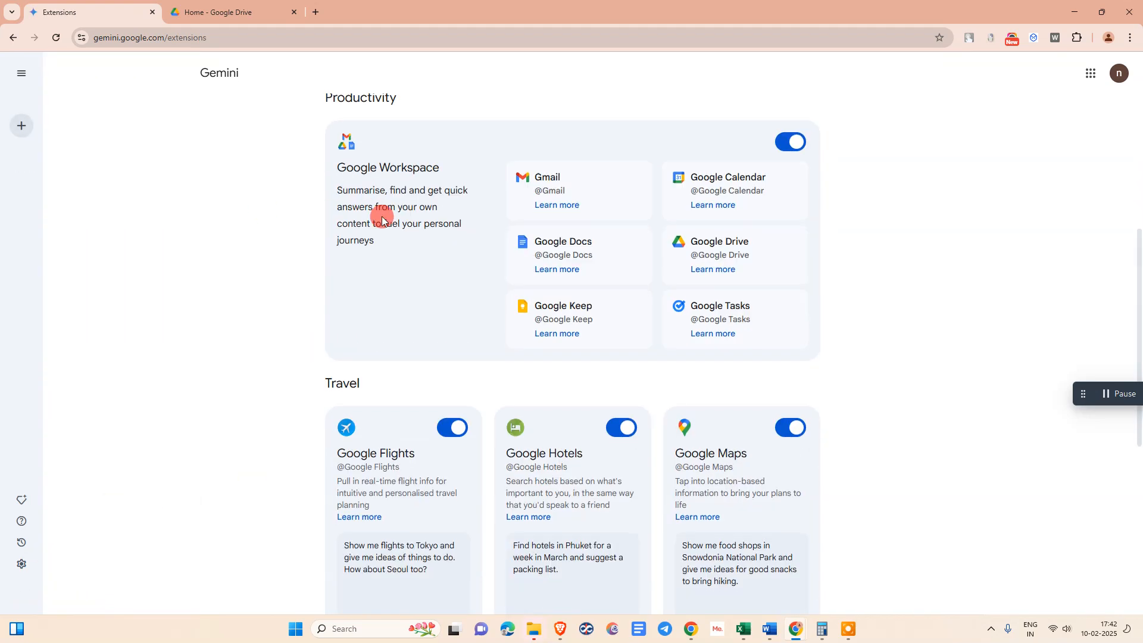
mouse_move(417, 166)
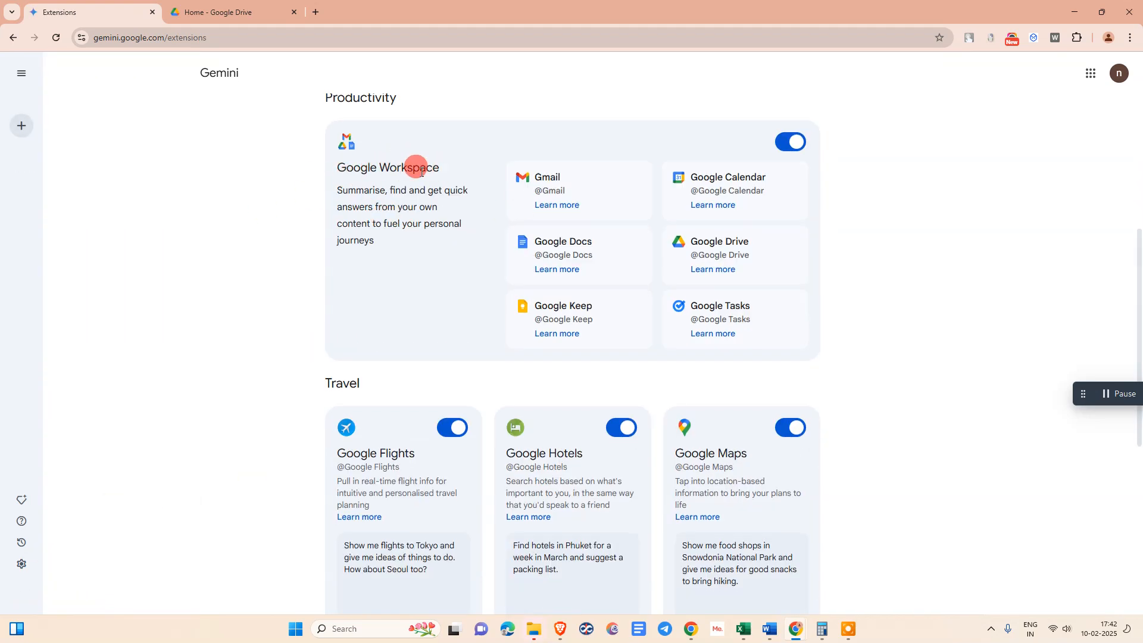
click(789, 142)
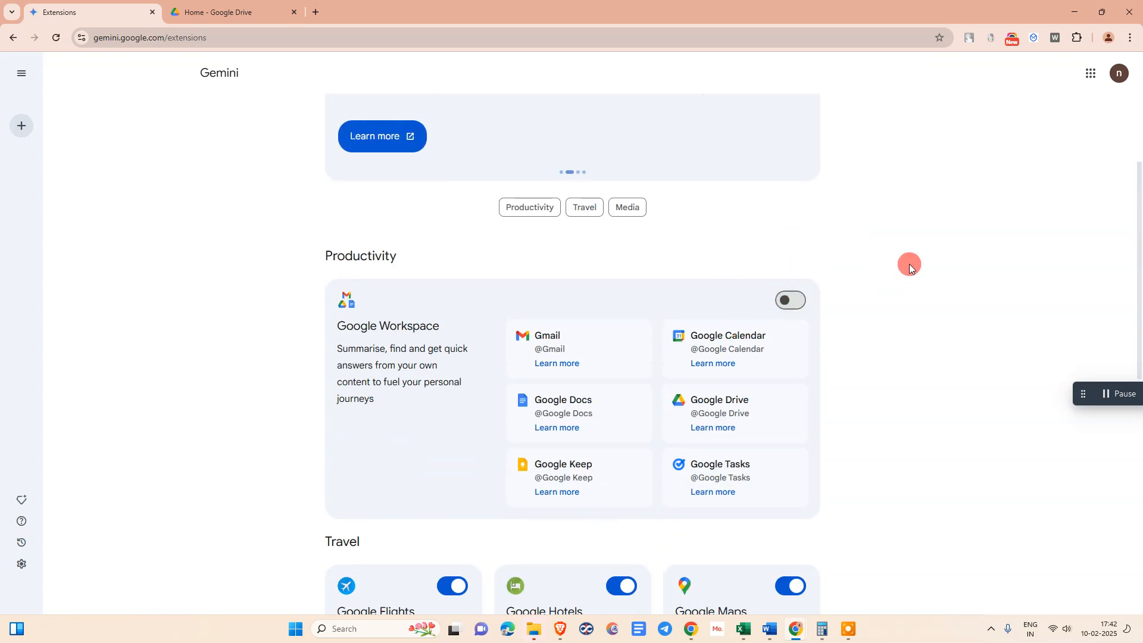
click(789, 299)
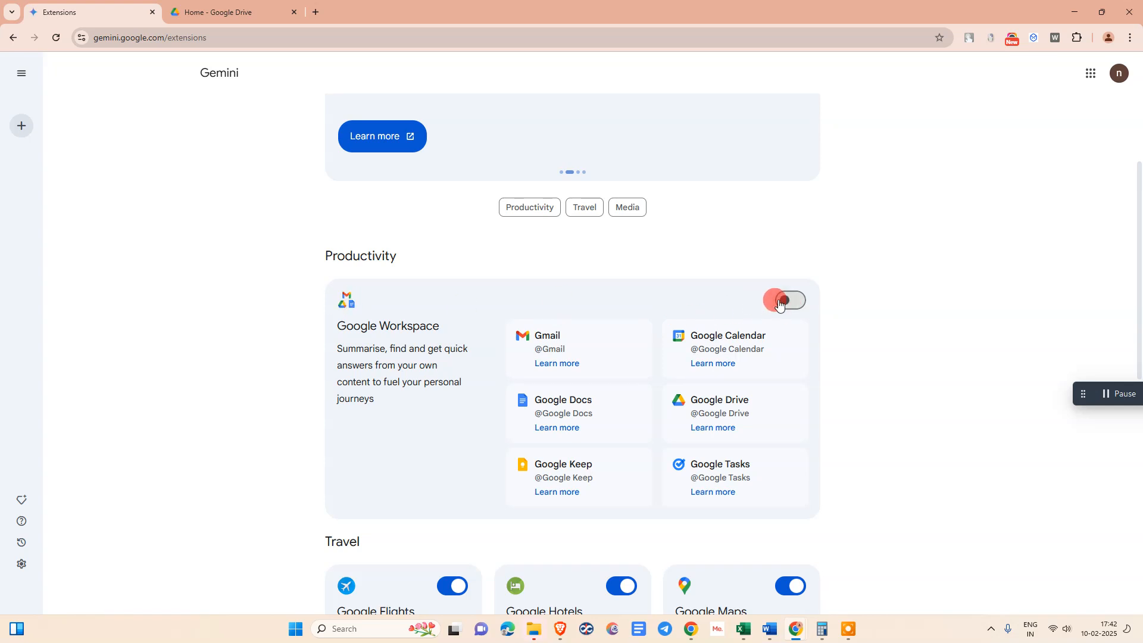
click(789, 300)
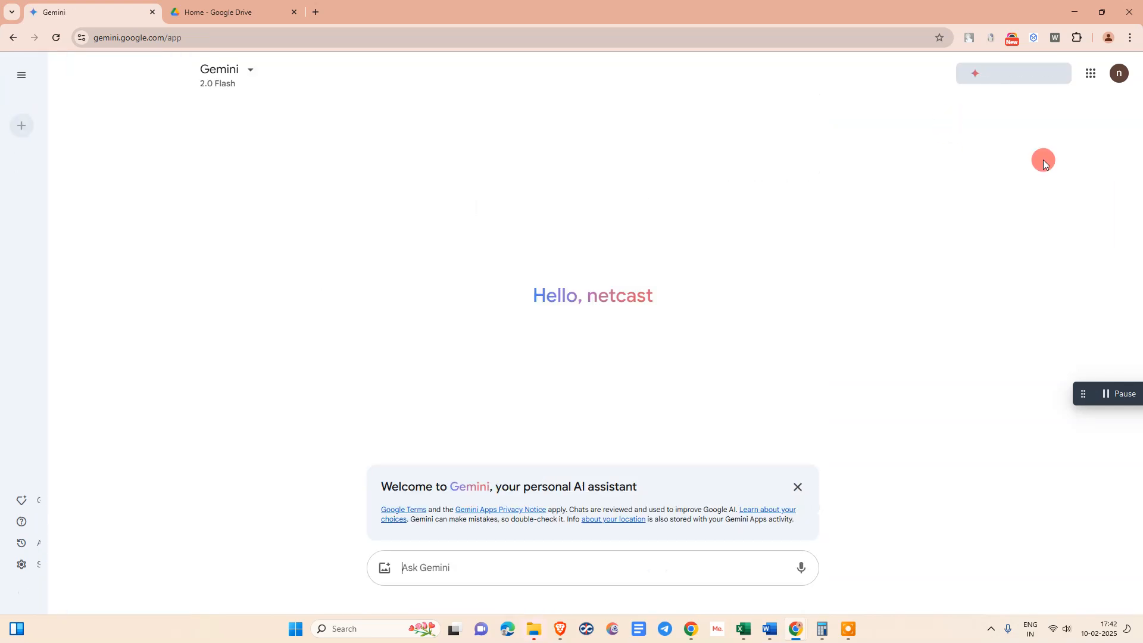
mouse_move(305, 159)
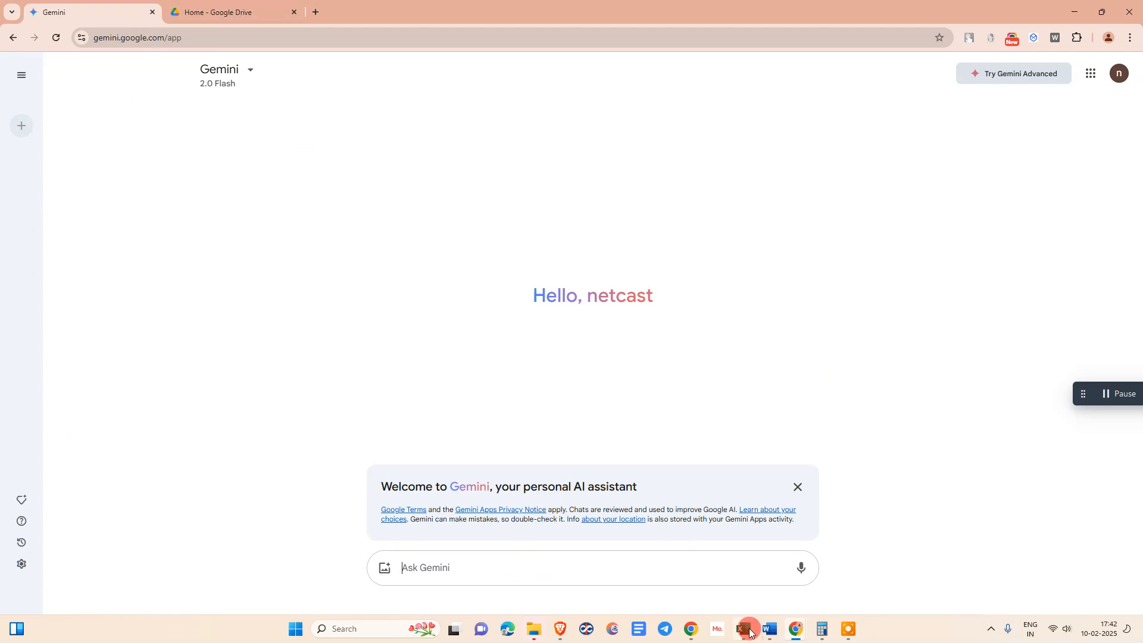
mouse_move(383, 568)
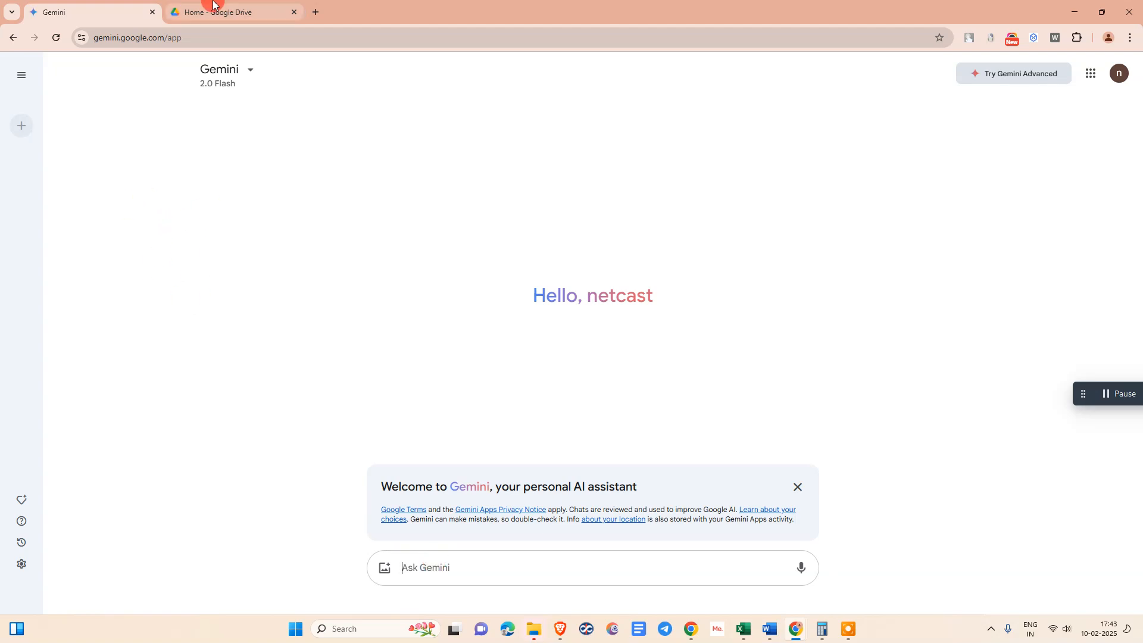
- Switch to the Google Drive home tab and glance at the account panel
click(232, 12)
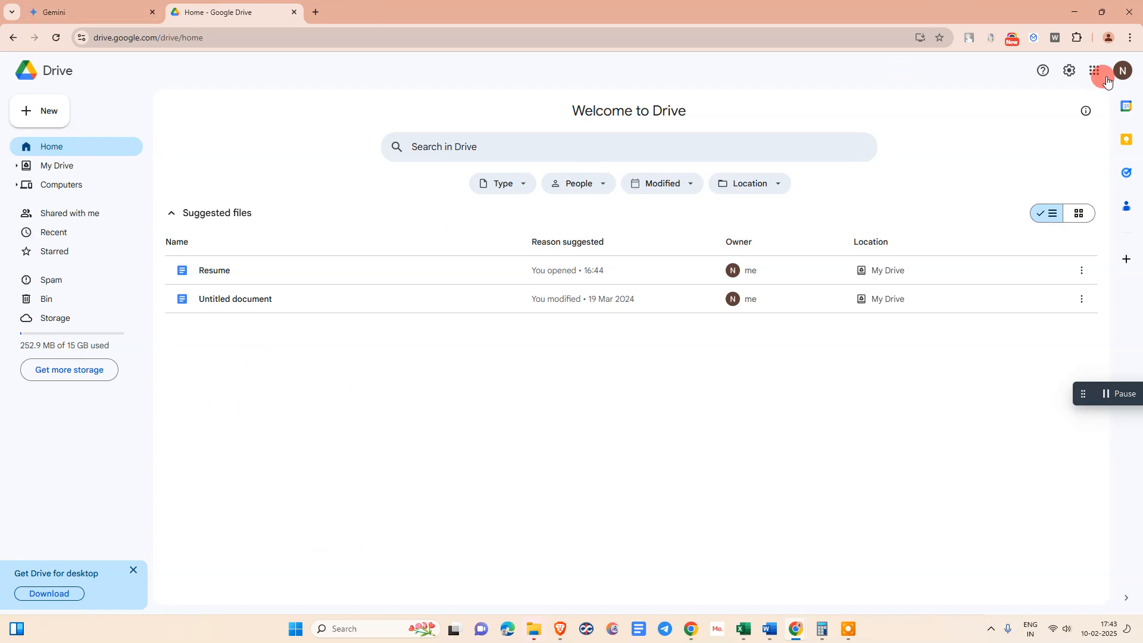
click(1122, 70)
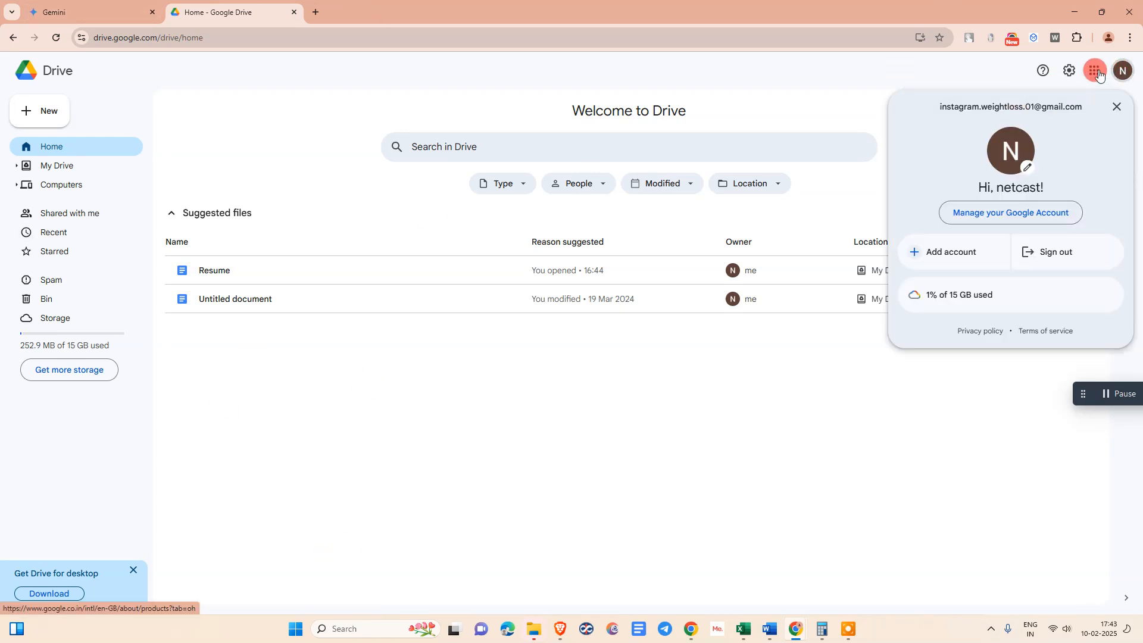
click(1094, 71)
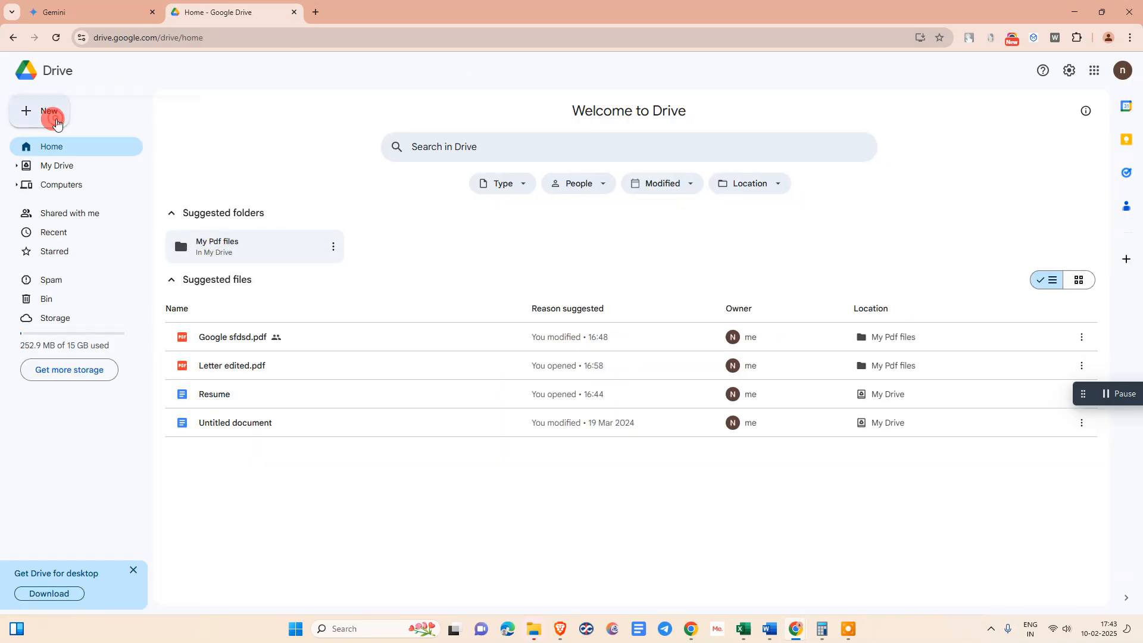
- Choose + New > File upload in Google Drive
click(41, 114)
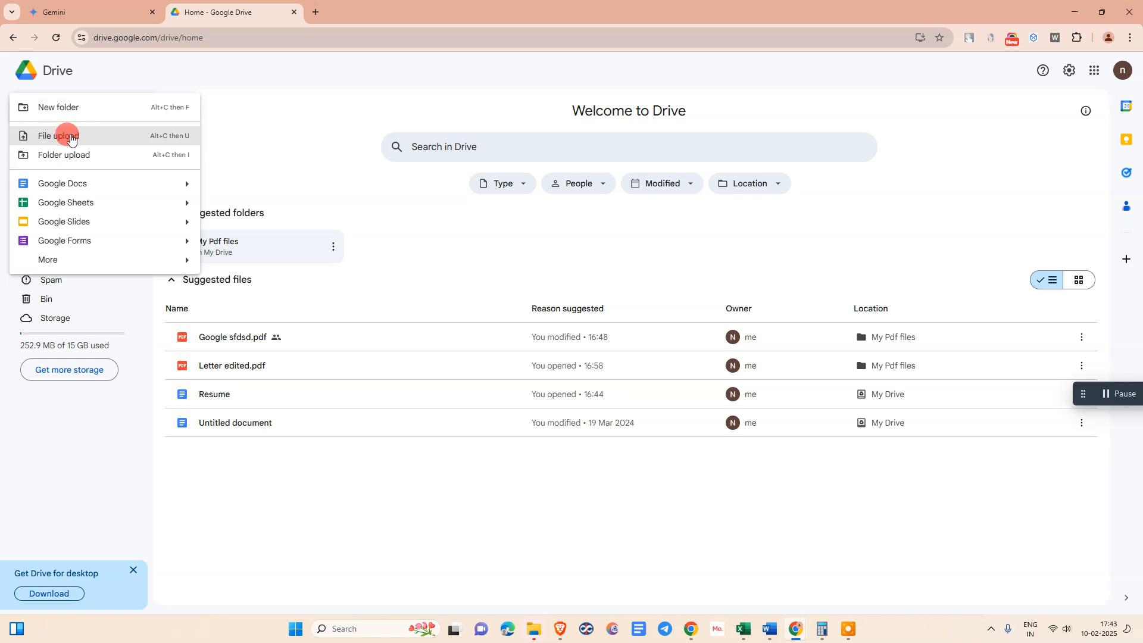
click(63, 136)
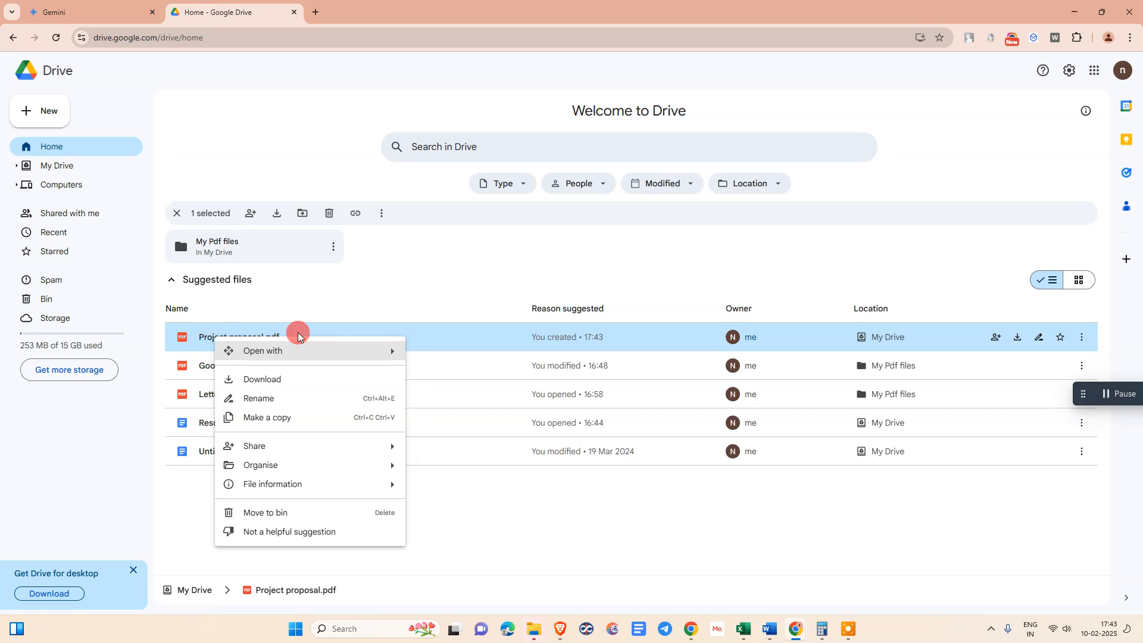
- Open Rename for Project proposal.pdf and bring up copy options on its name
click(258, 398)
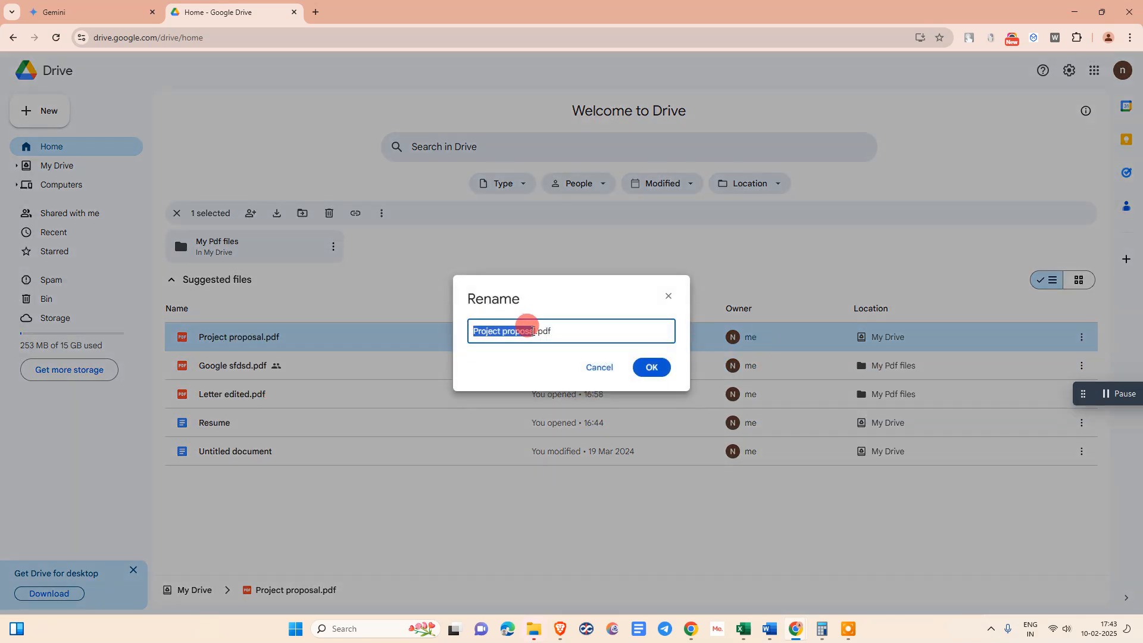
right_click(536, 331)
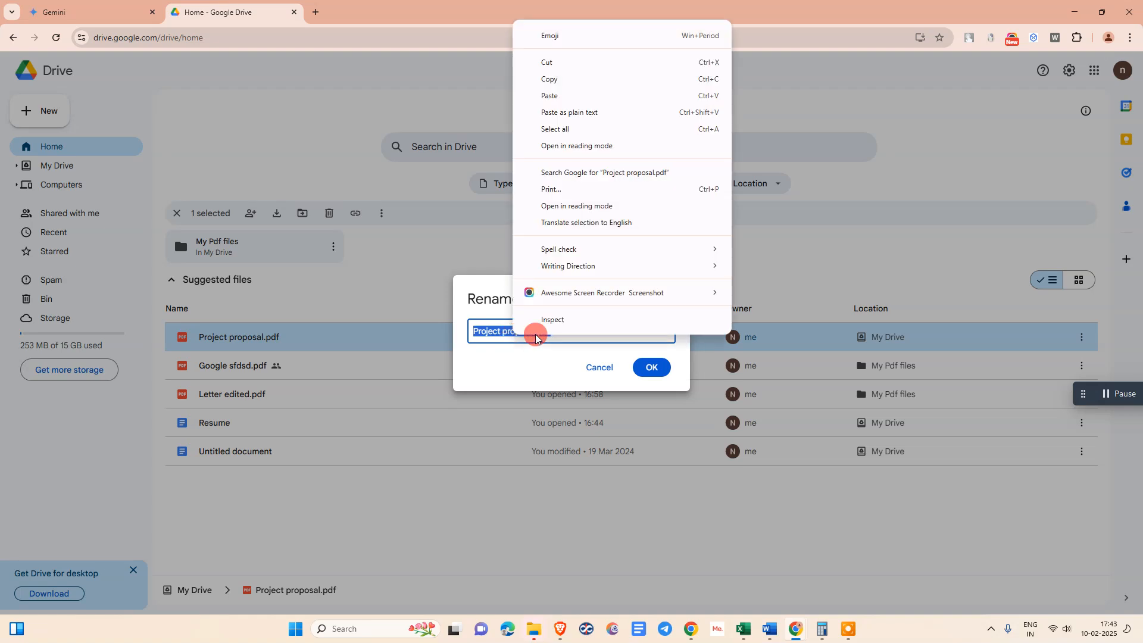
mouse_move(558, 79)
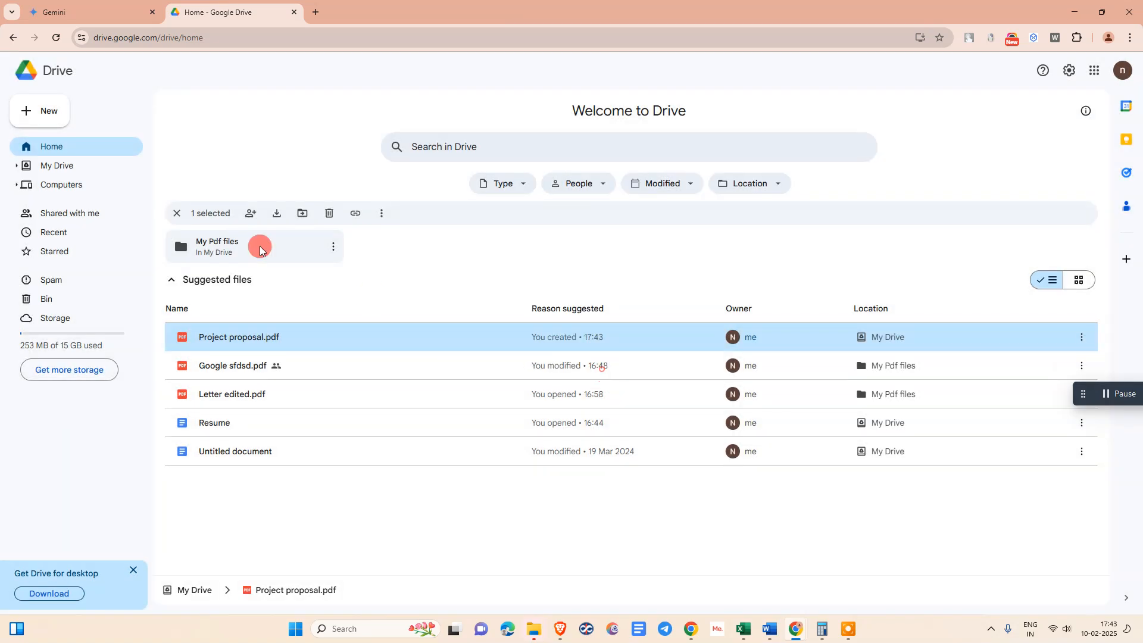
- Switch to the Gemini tab and start a new chat
click(87, 12)
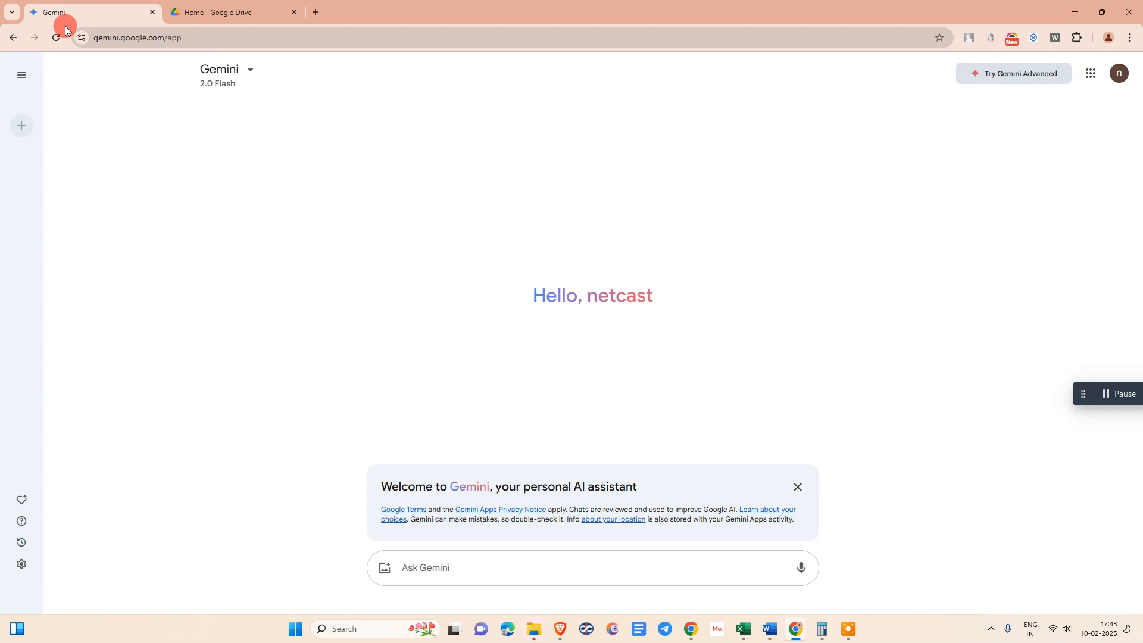
click(22, 125)
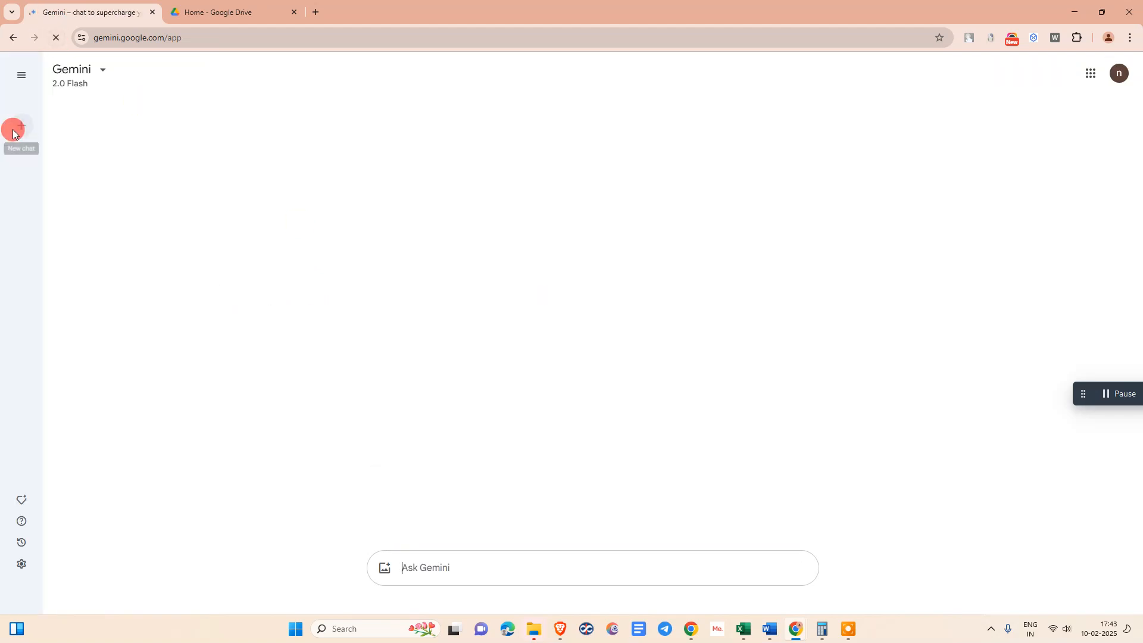
click(21, 126)
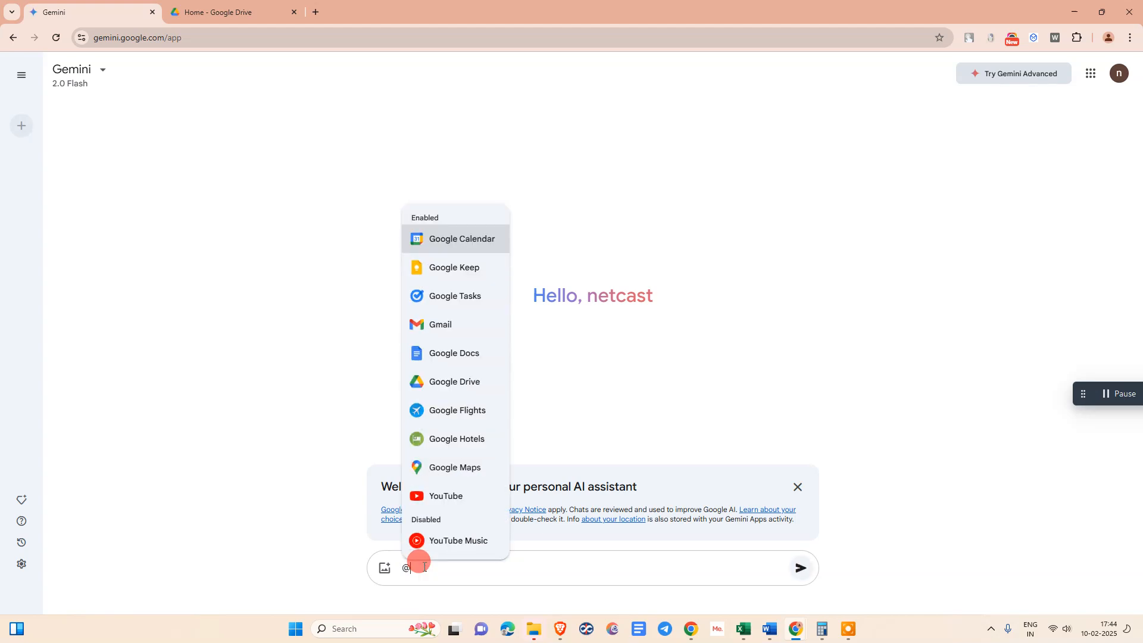
text(@google driv)
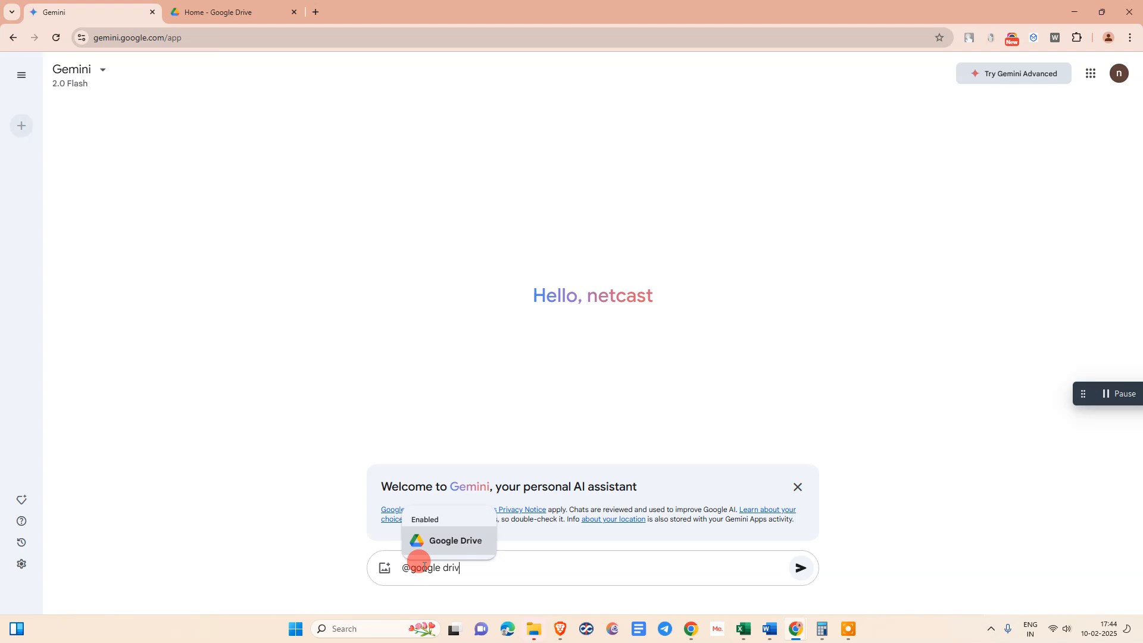
click(455, 541)
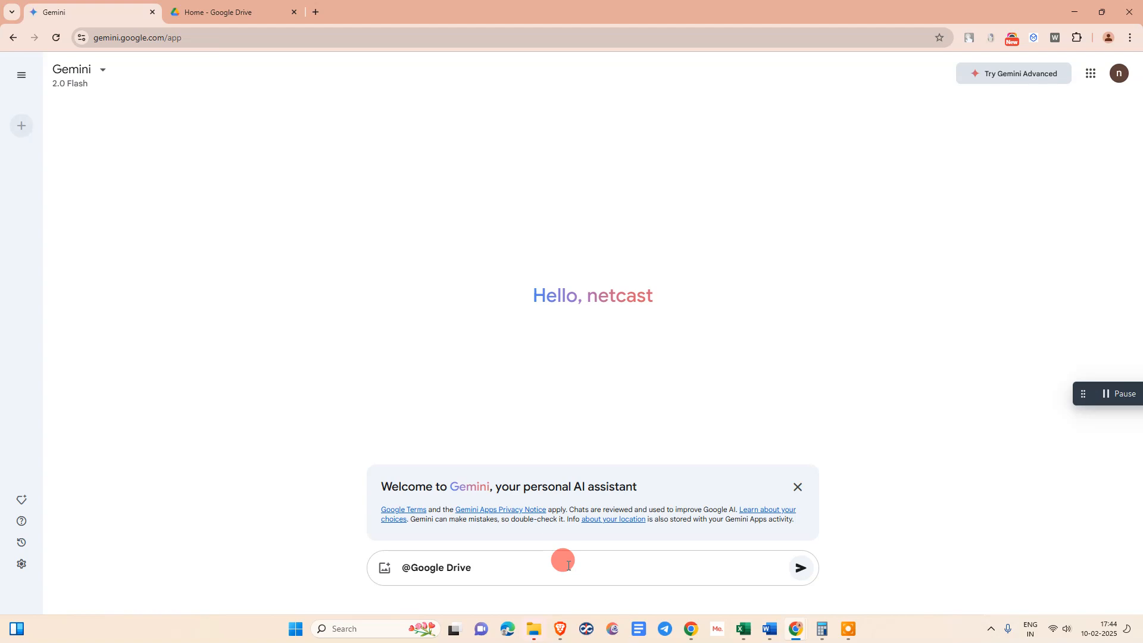
text(s)
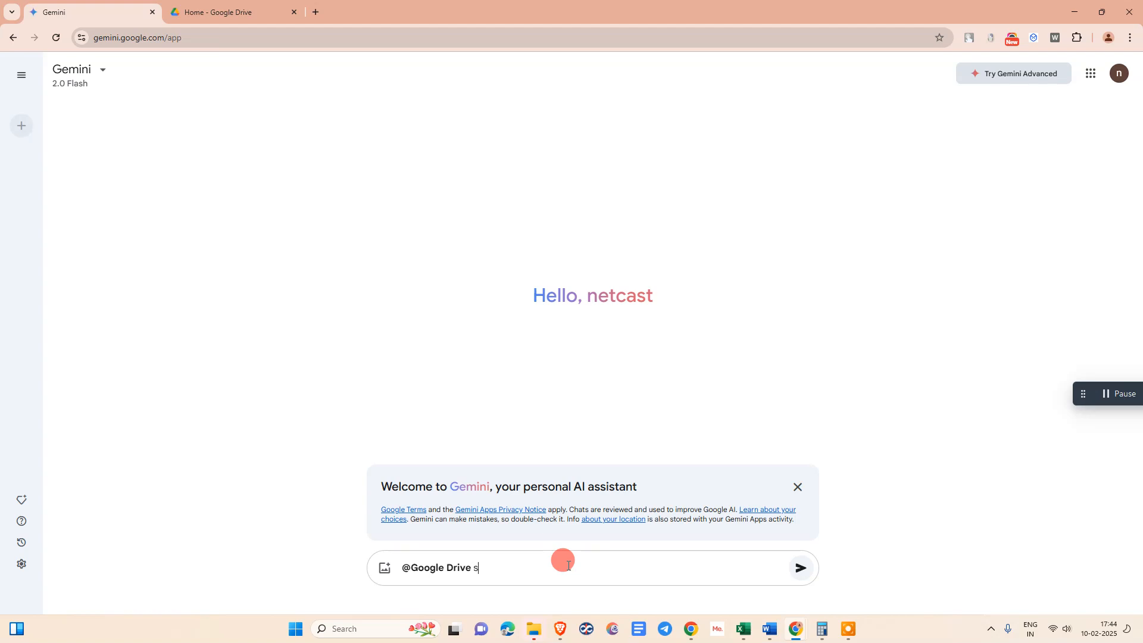
text(ummarize this doc)
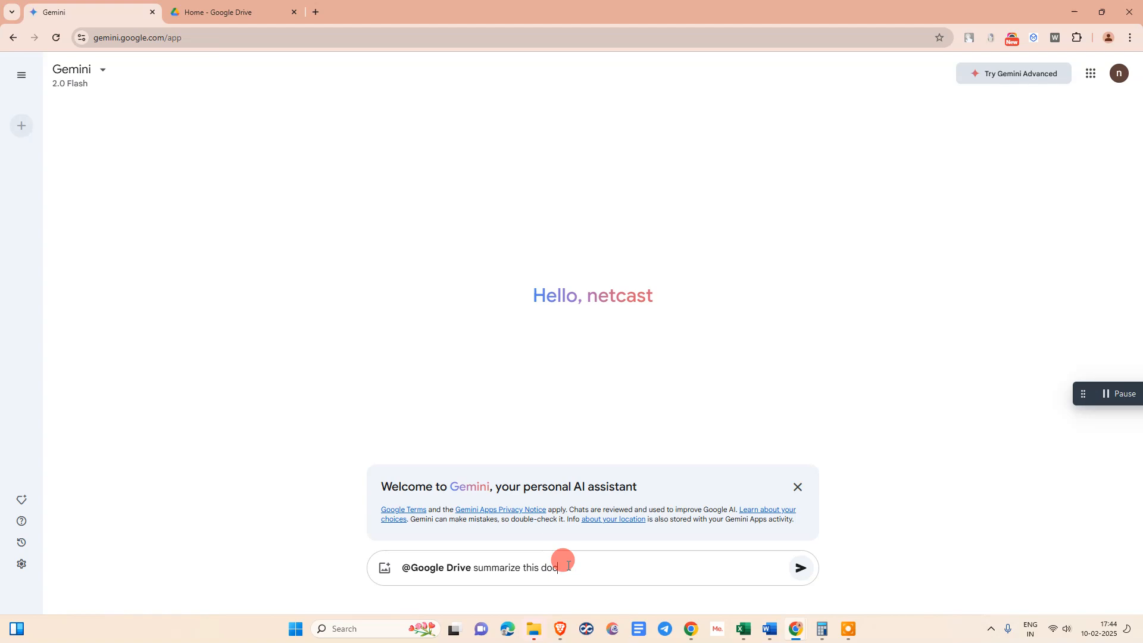
text(uments name is)
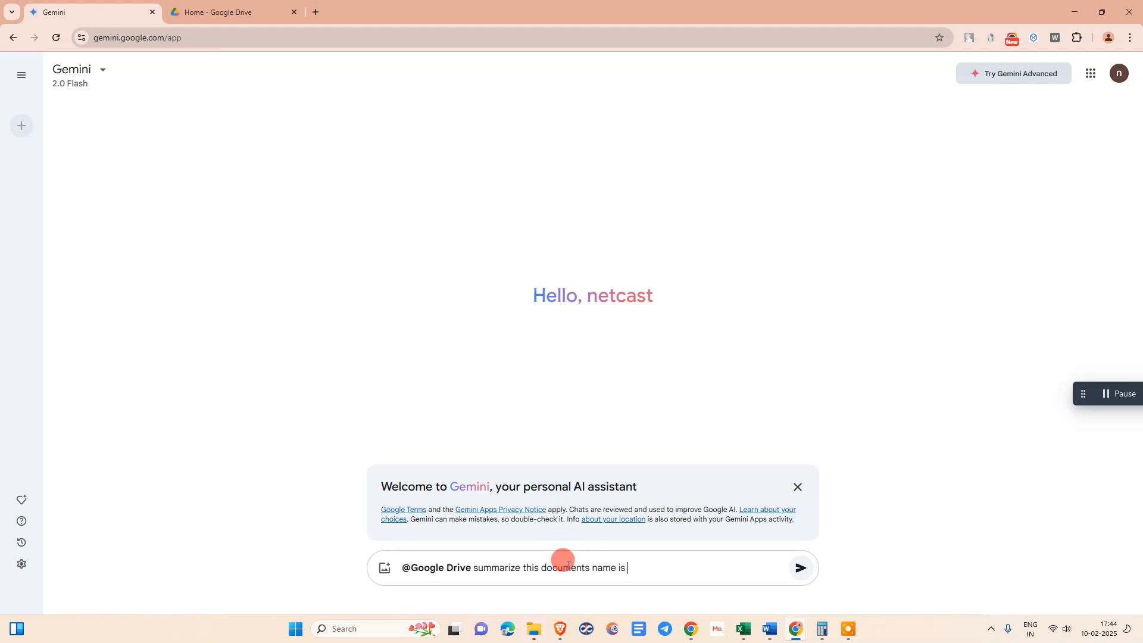
text(-)
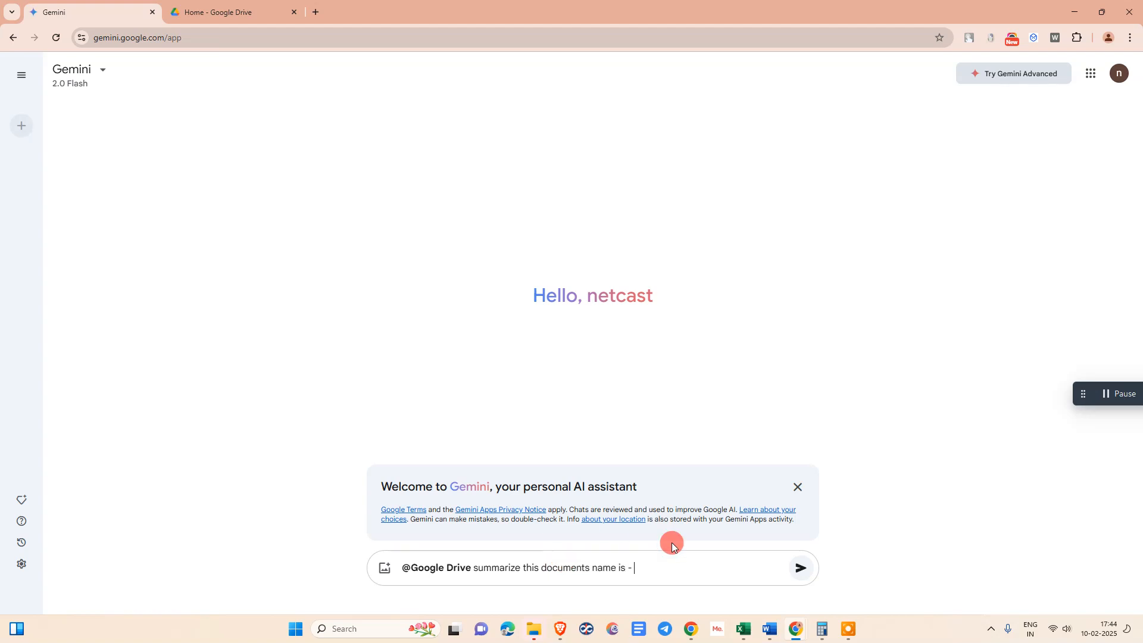
right_click(671, 545)
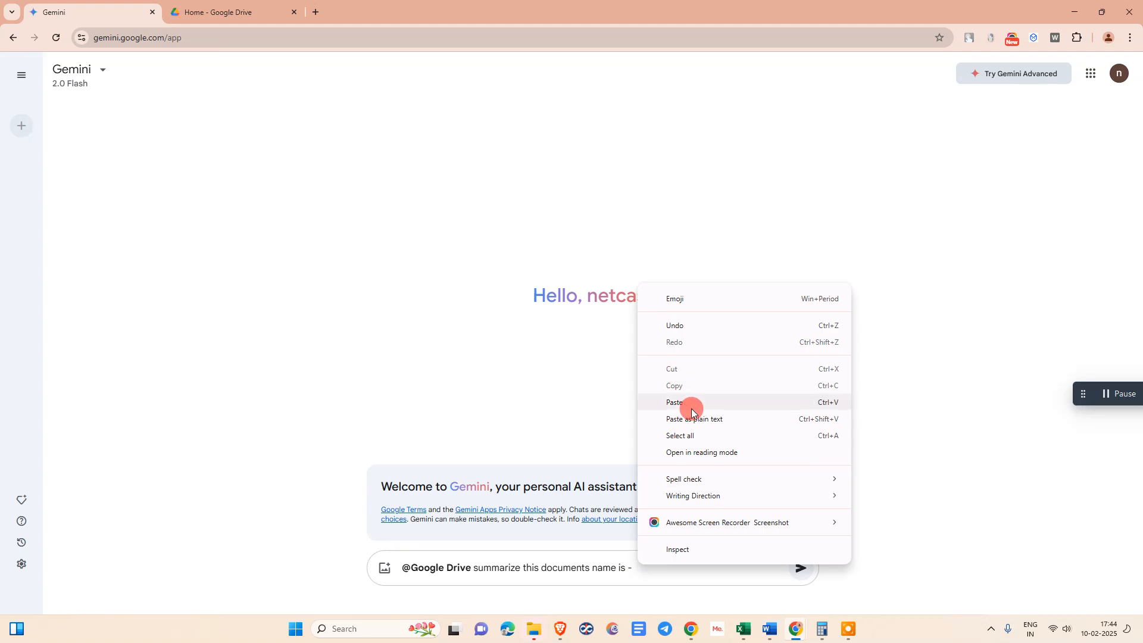
- Paste Project proposal.pdf into the prompt, send it, and select the returned summary
click(799, 568)
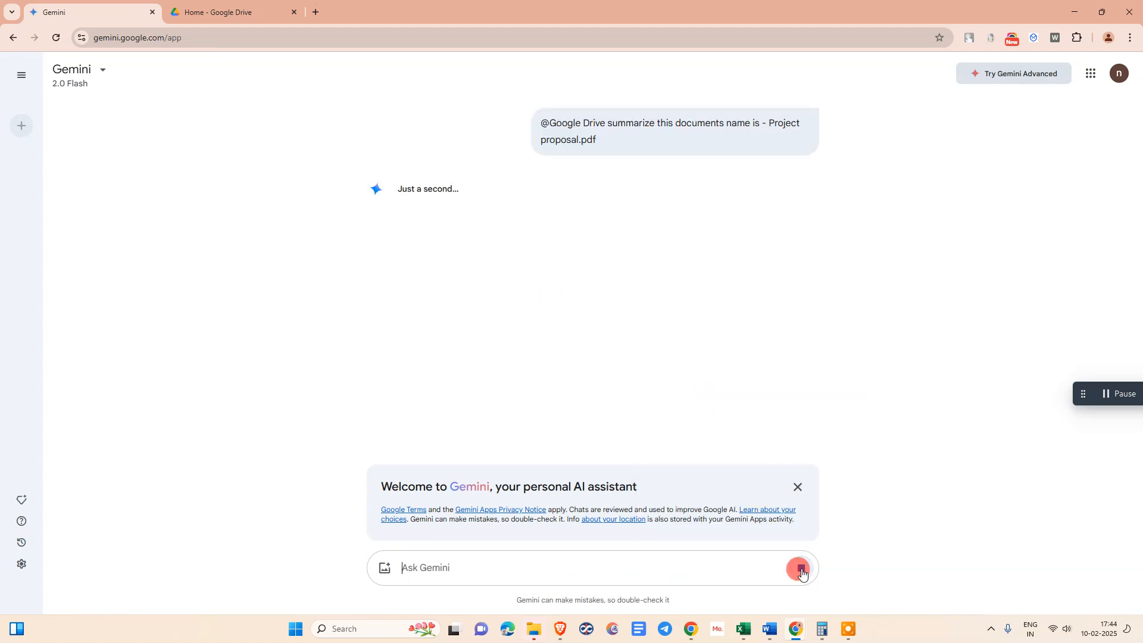
click(798, 568)
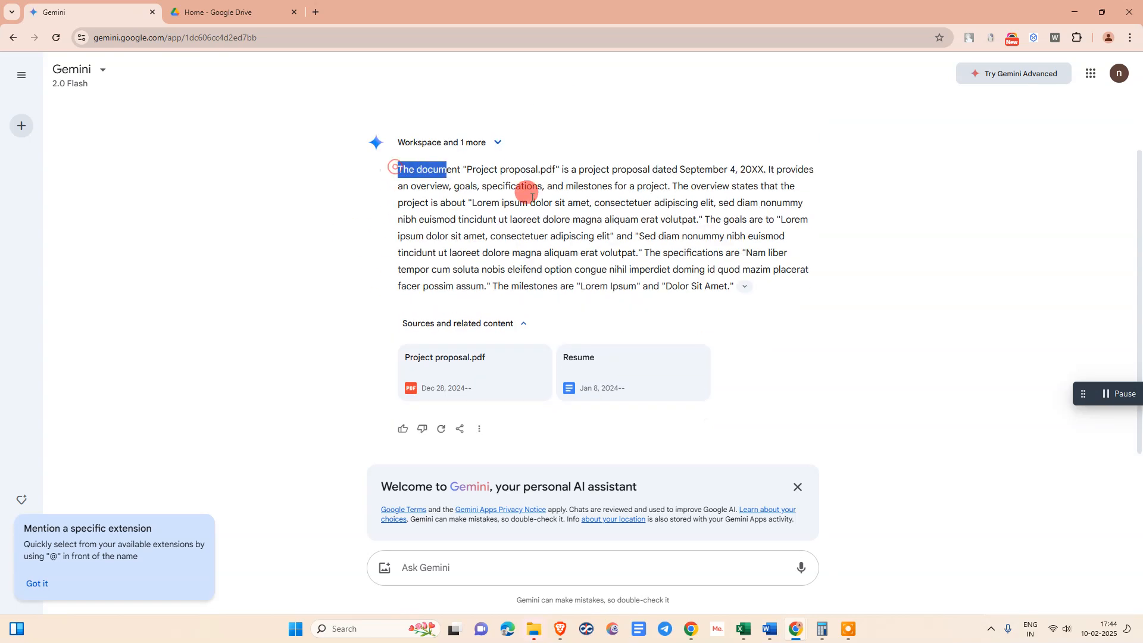
drag(400, 168, 736, 285)
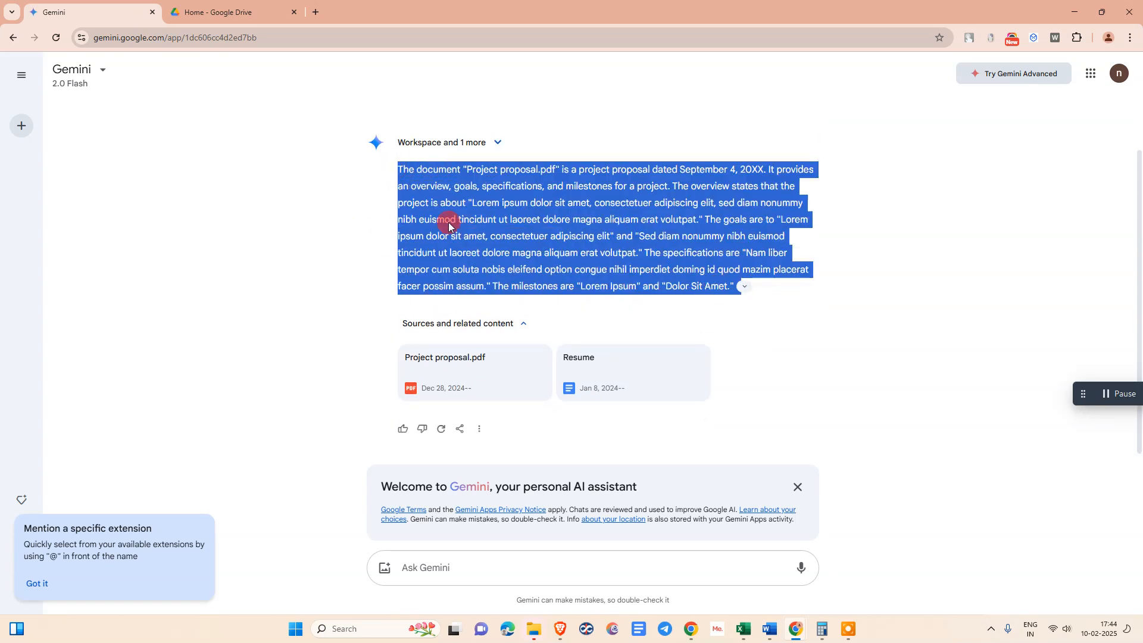
click(398, 169)
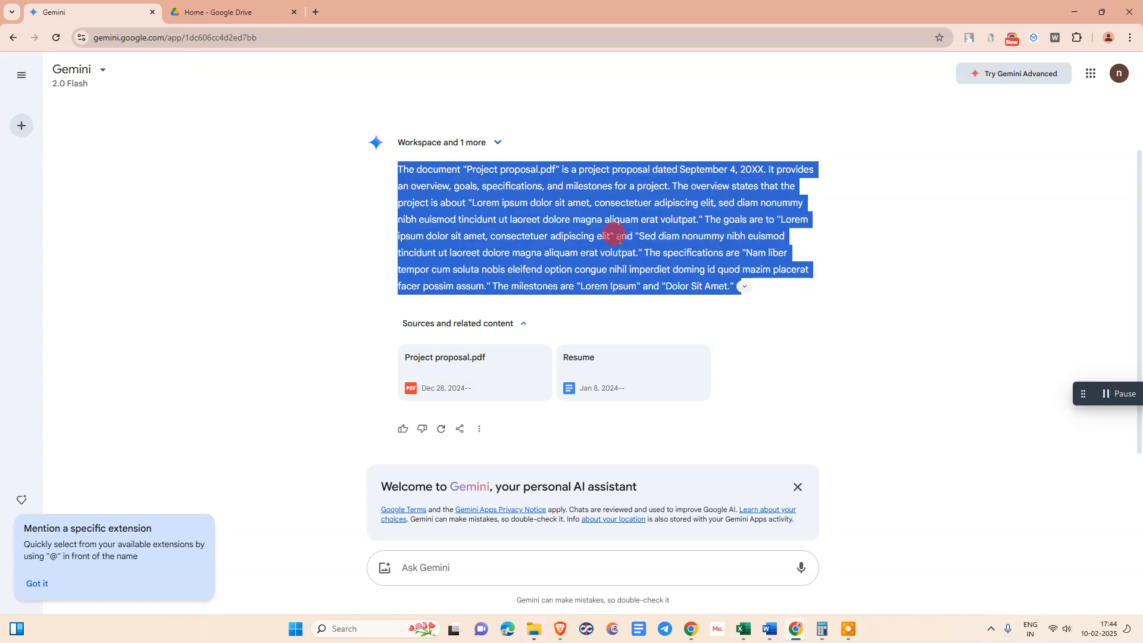
mouse_move(472, 216)
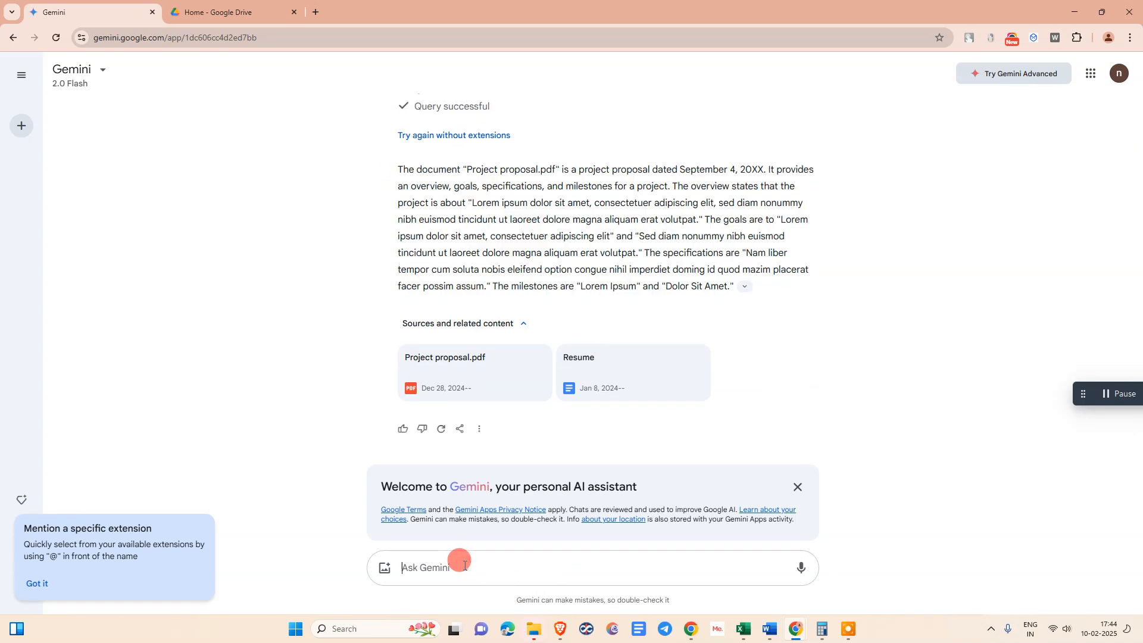
- Send an extract-text follow-up, dismiss the extension tip, and return to Google Drive
text(extract the text fro)
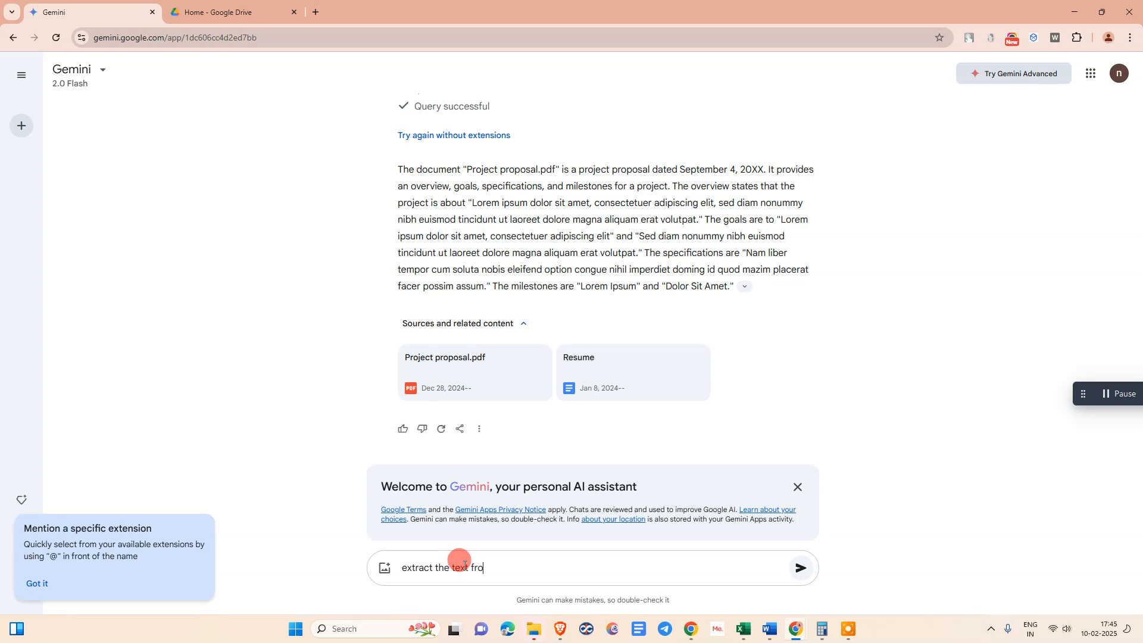
click(799, 568)
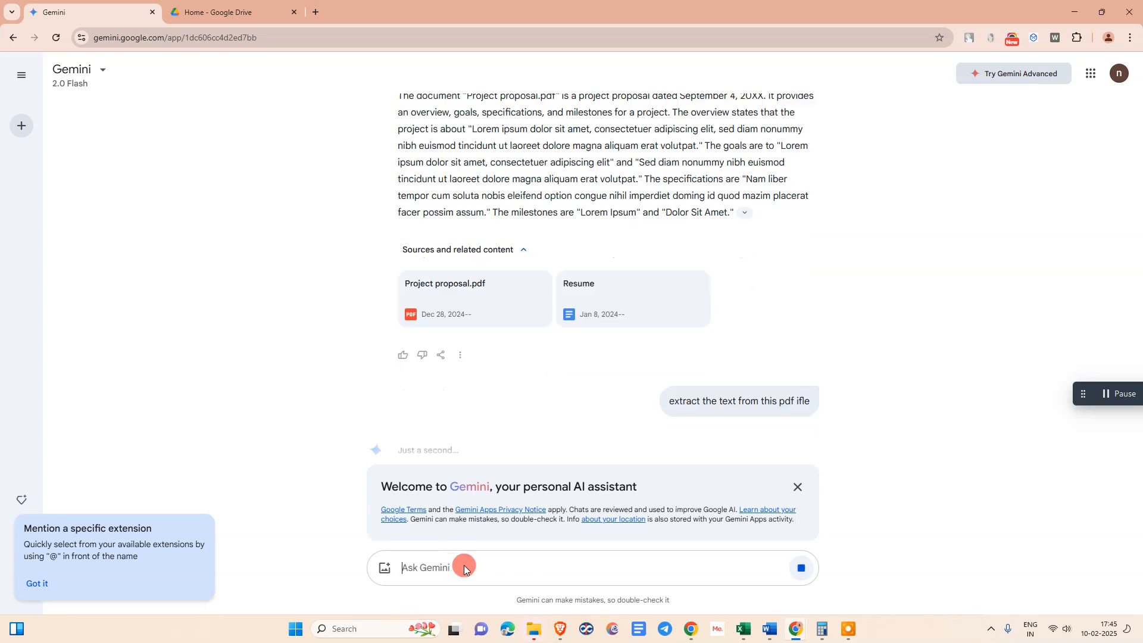
scroll(down, 3)
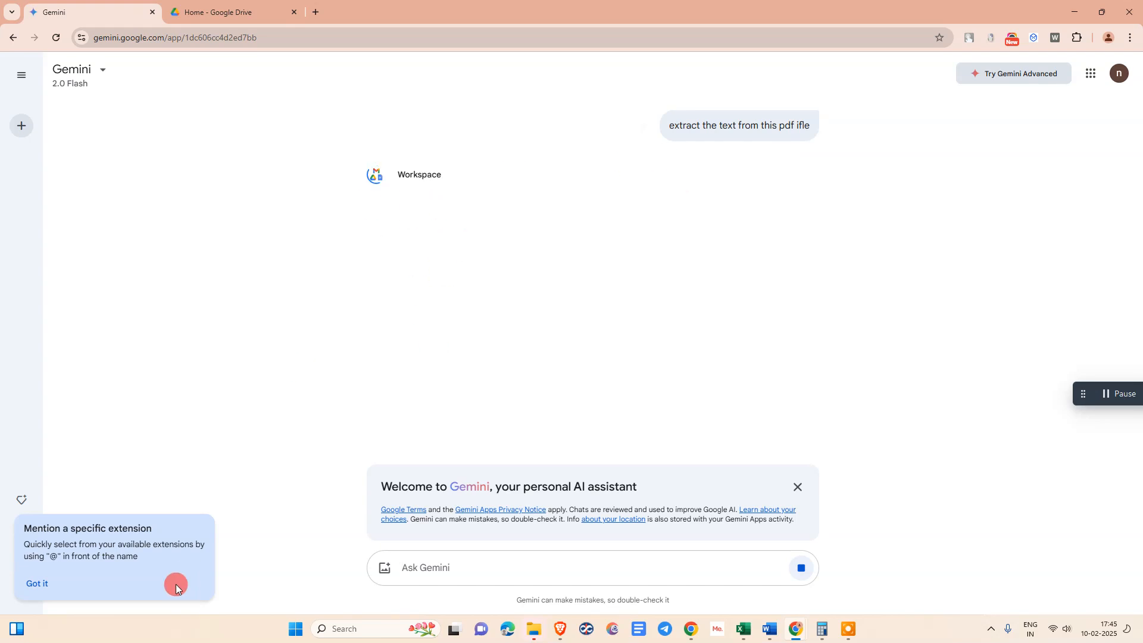
click(35, 584)
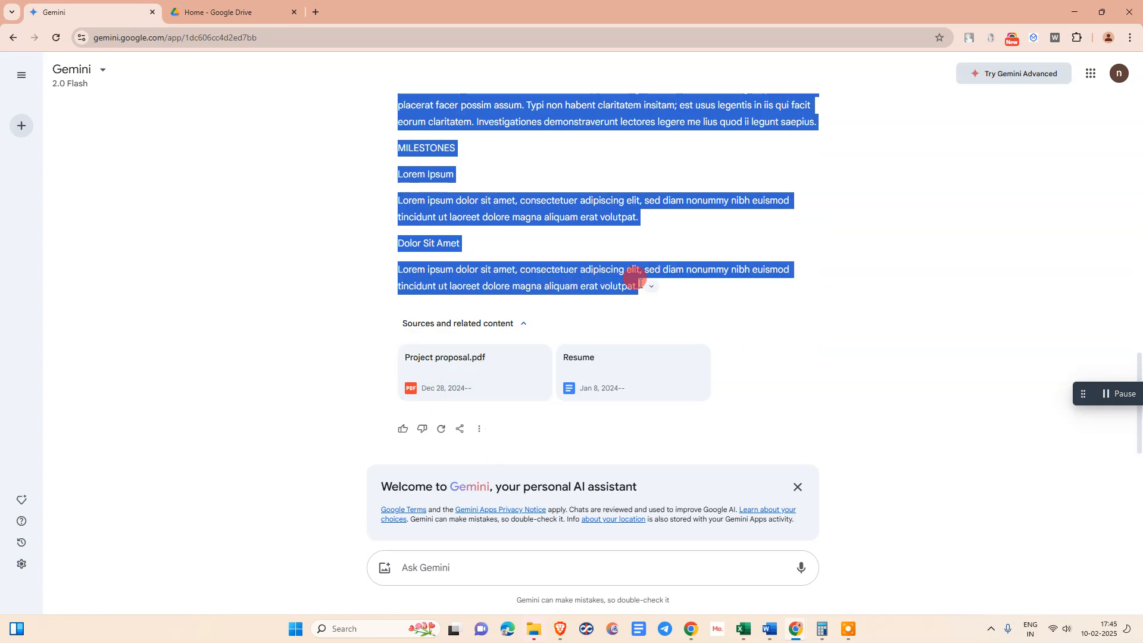
mouse_move(556, 247)
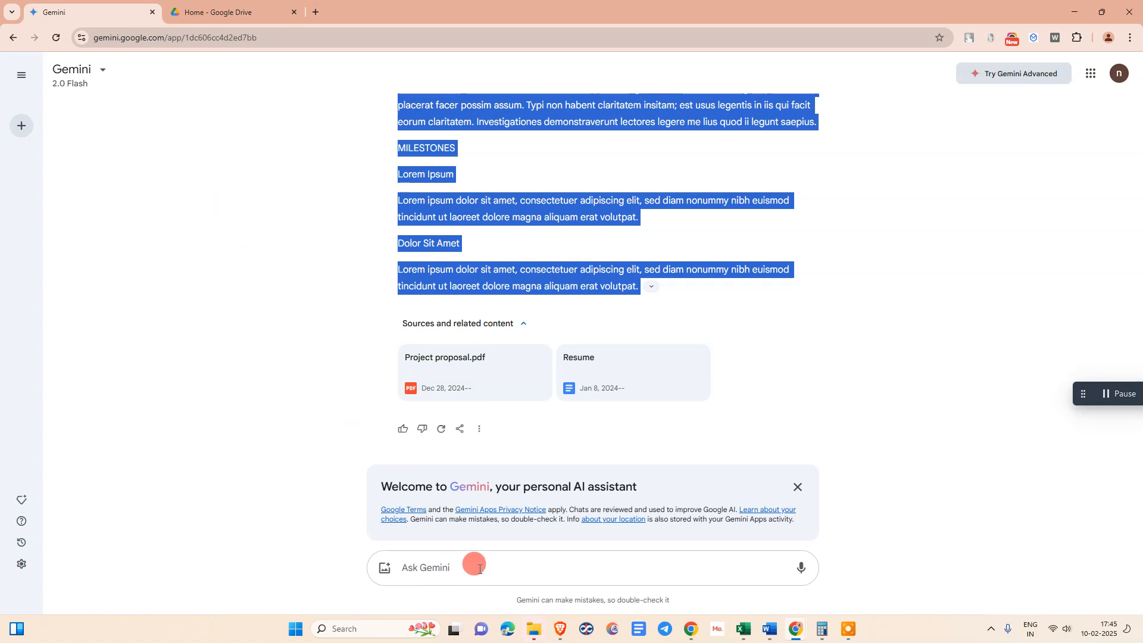
click(231, 12)
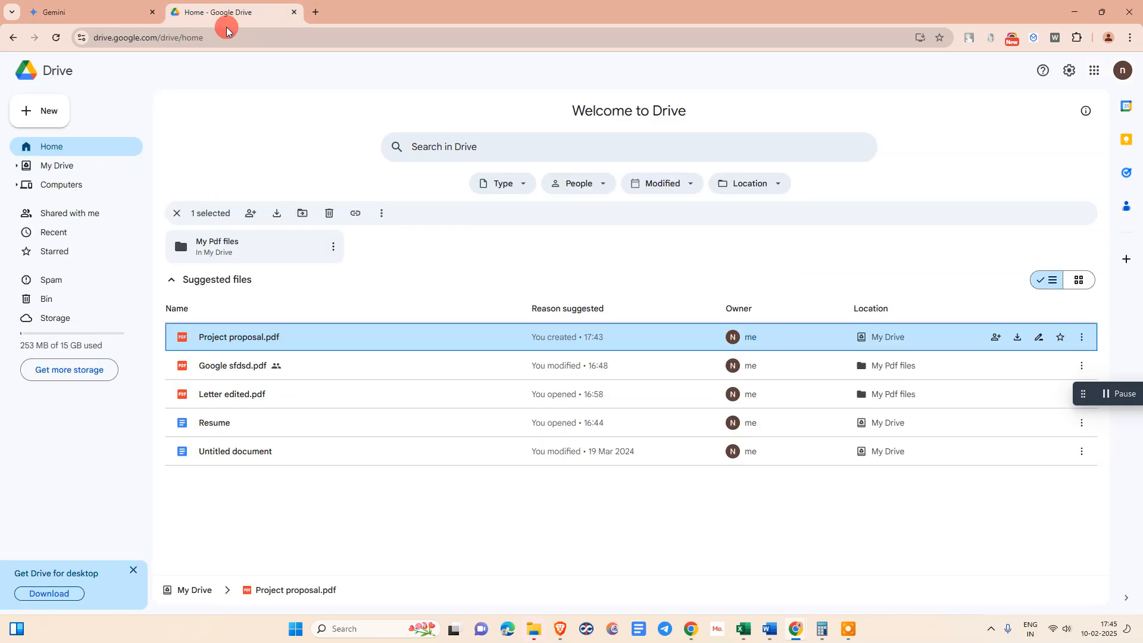